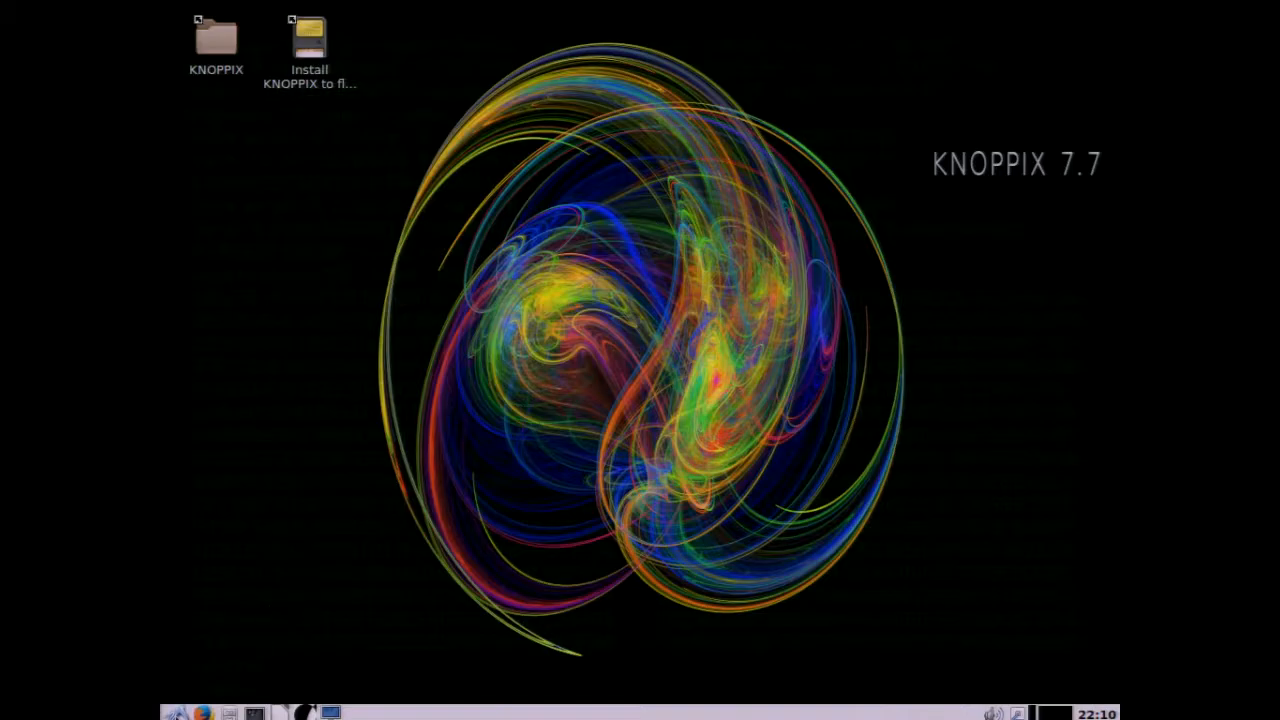
Step: Bring up the application menu and browse the Accessories and Education entries
left_click(172, 712)
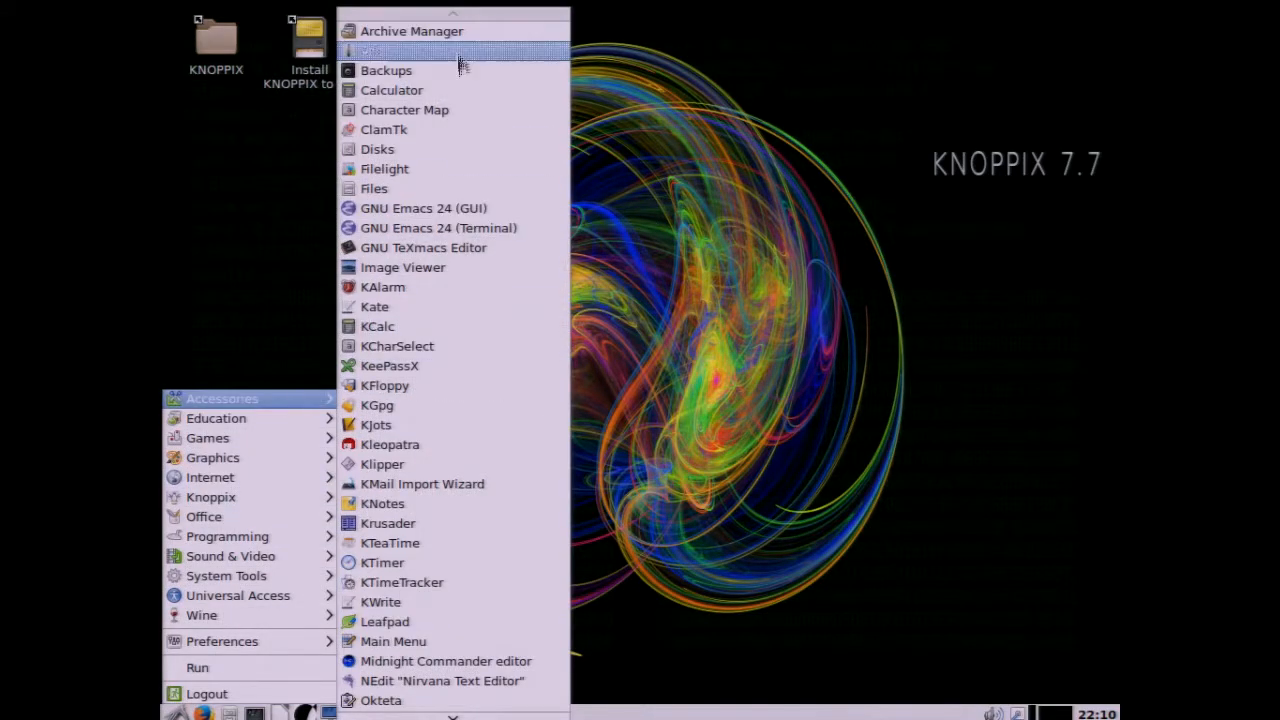
mouse_move(490, 308)
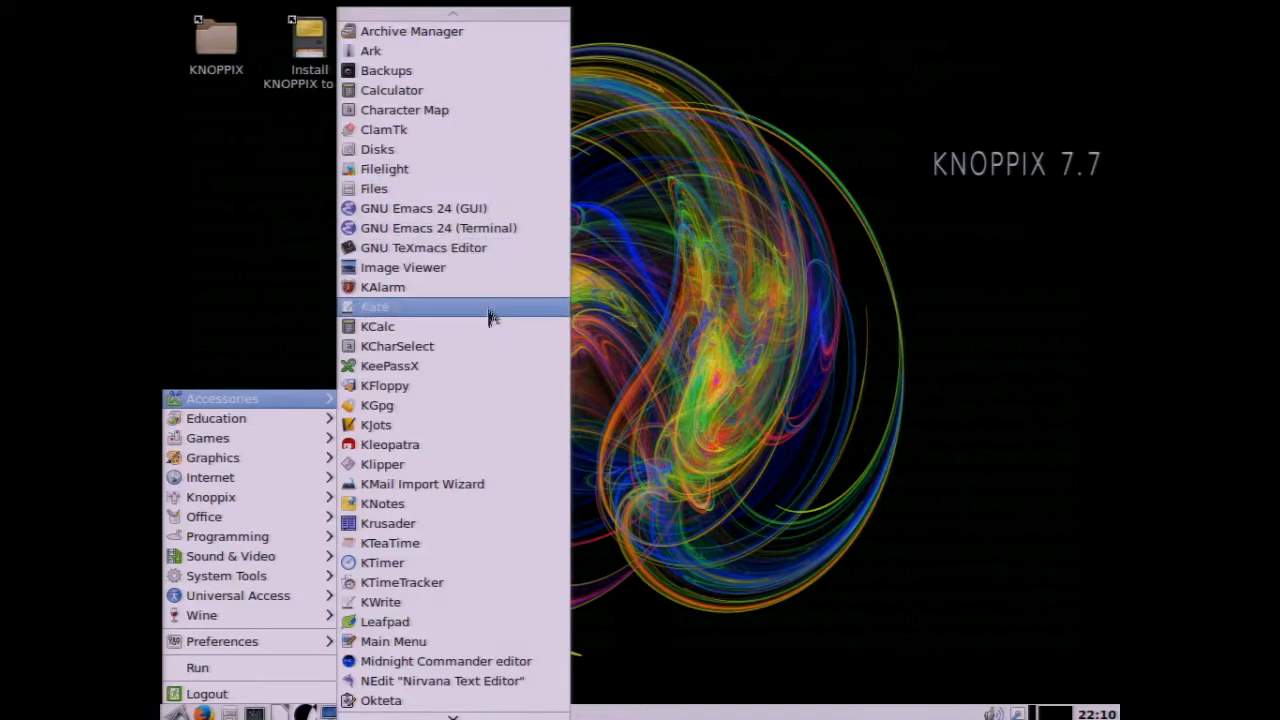
mouse_move(510, 490)
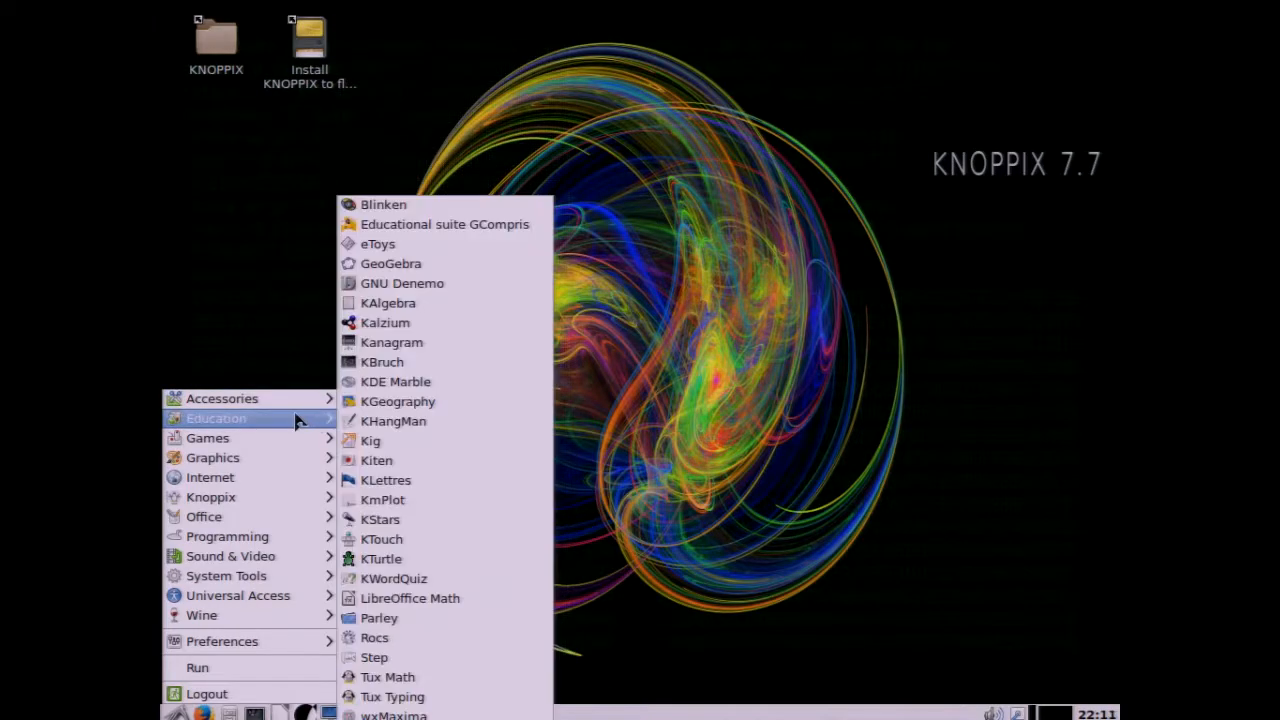
mouse_move(450, 244)
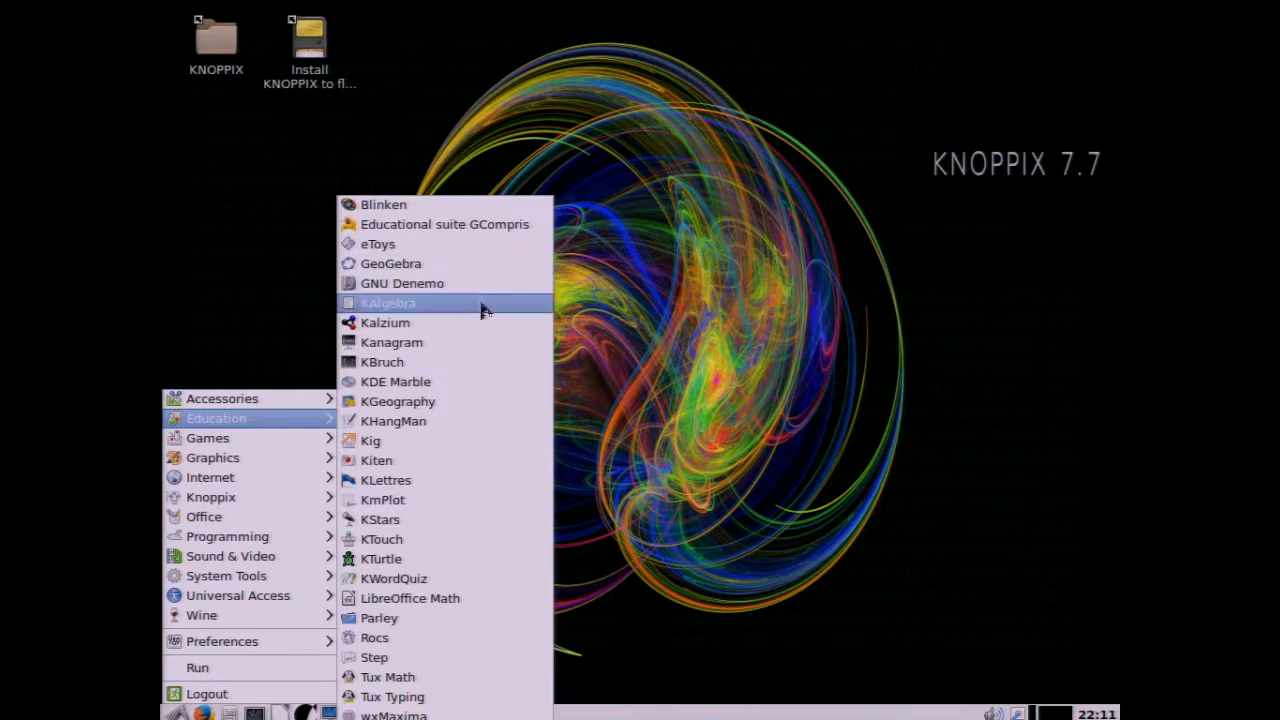
mouse_move(500, 504)
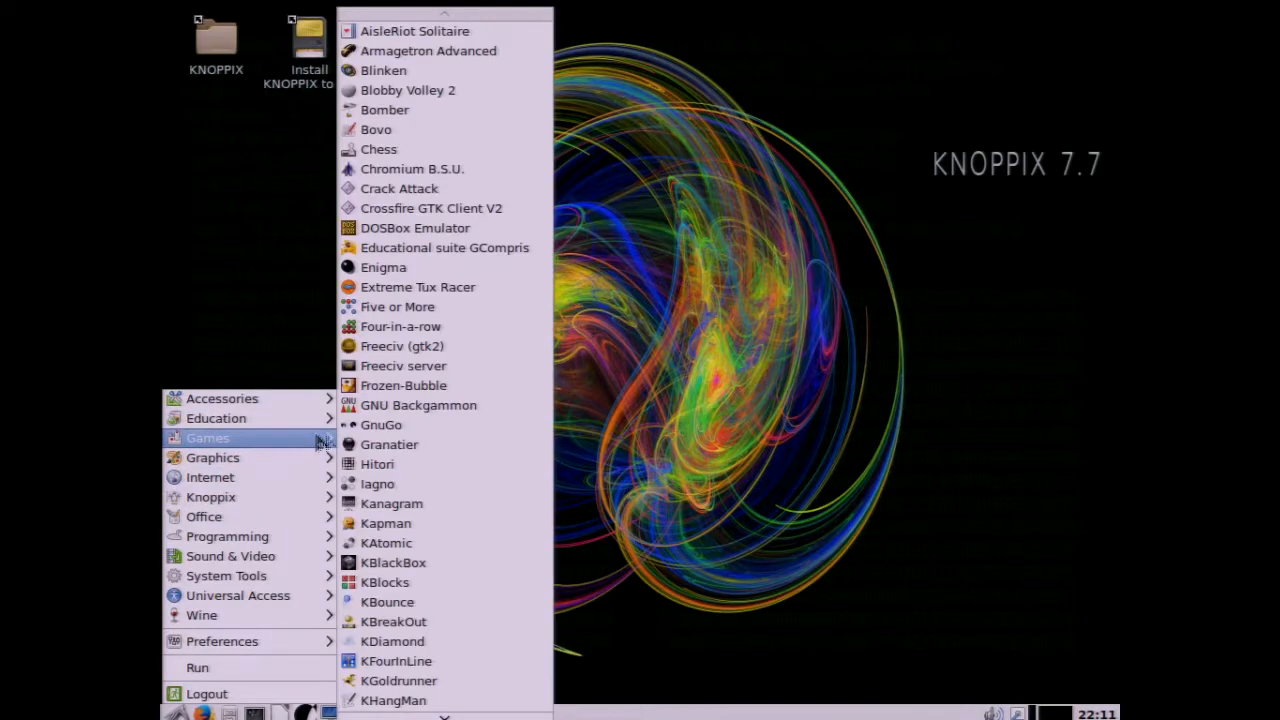
mouse_move(428, 52)
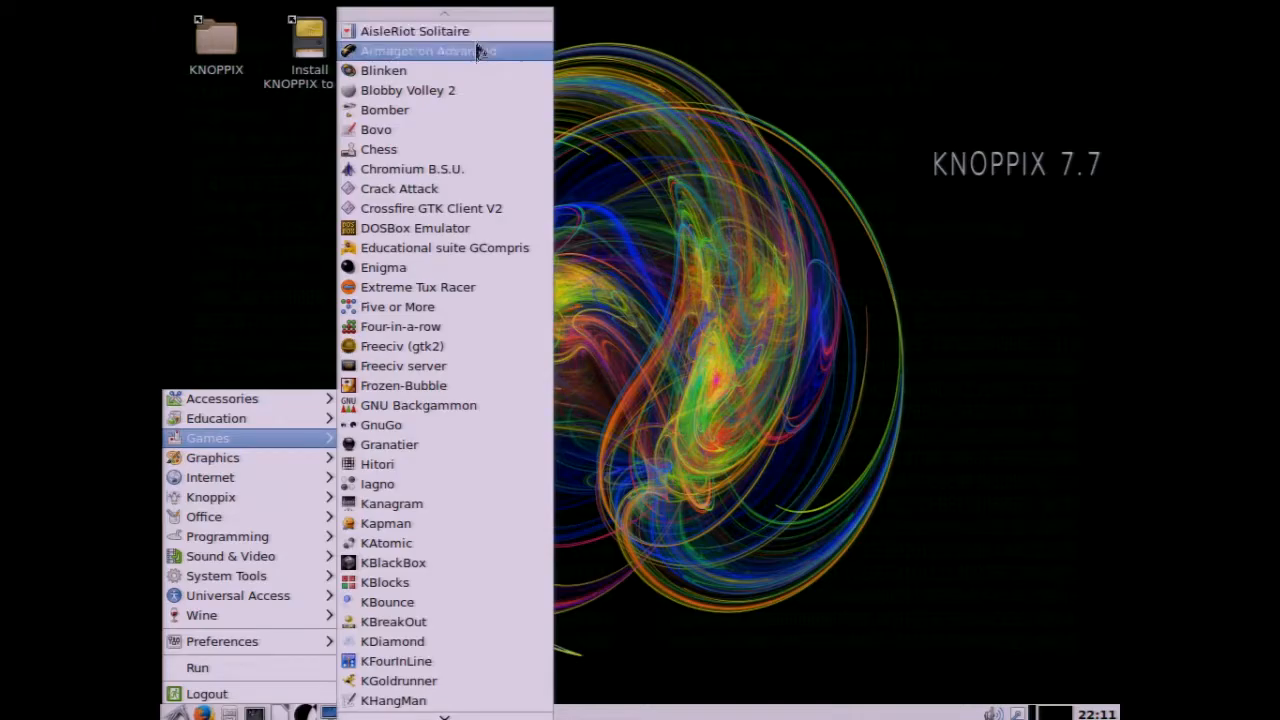
mouse_move(418, 288)
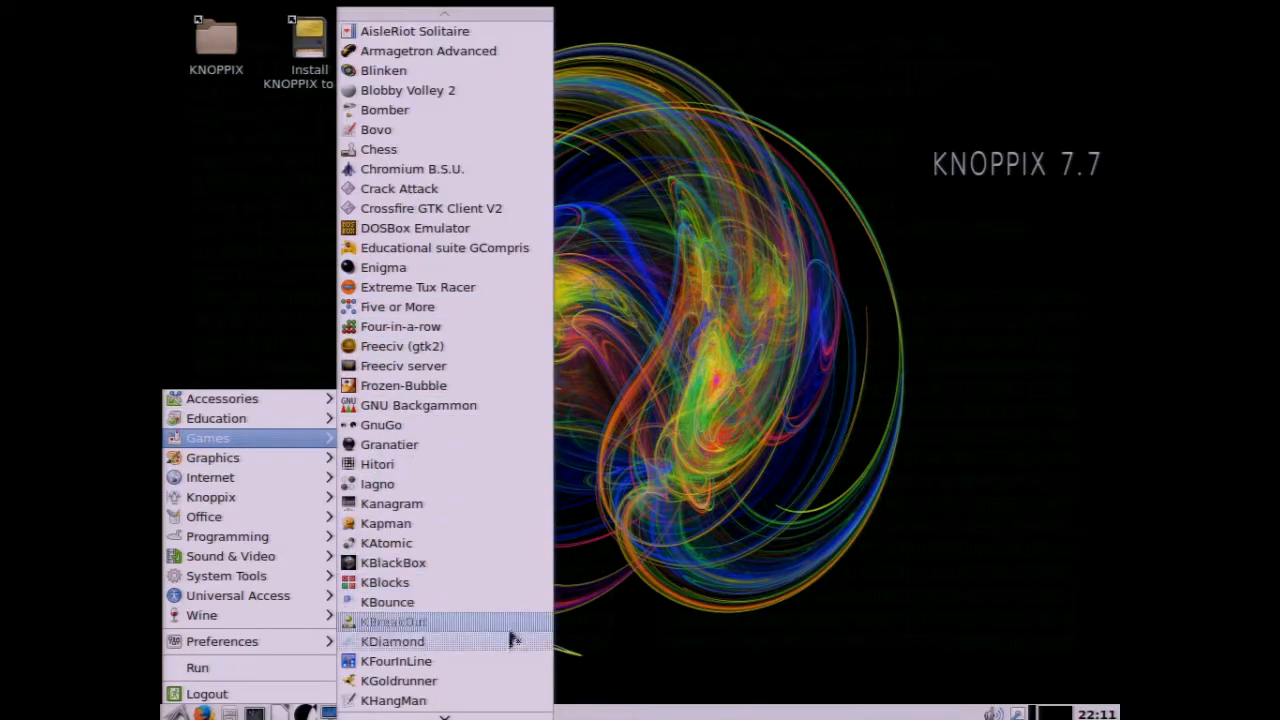
Step: Scroll through the full Games list before moving on to Graphics
scroll("down", 3)
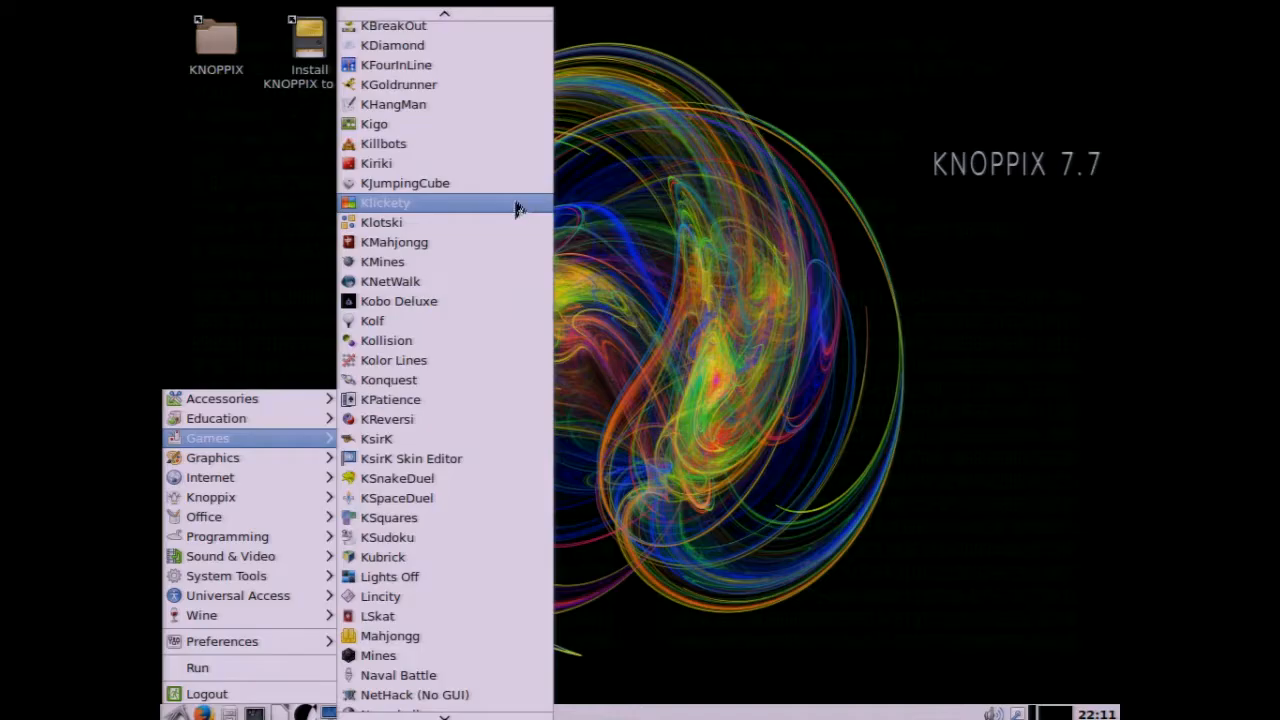
mouse_move(484, 442)
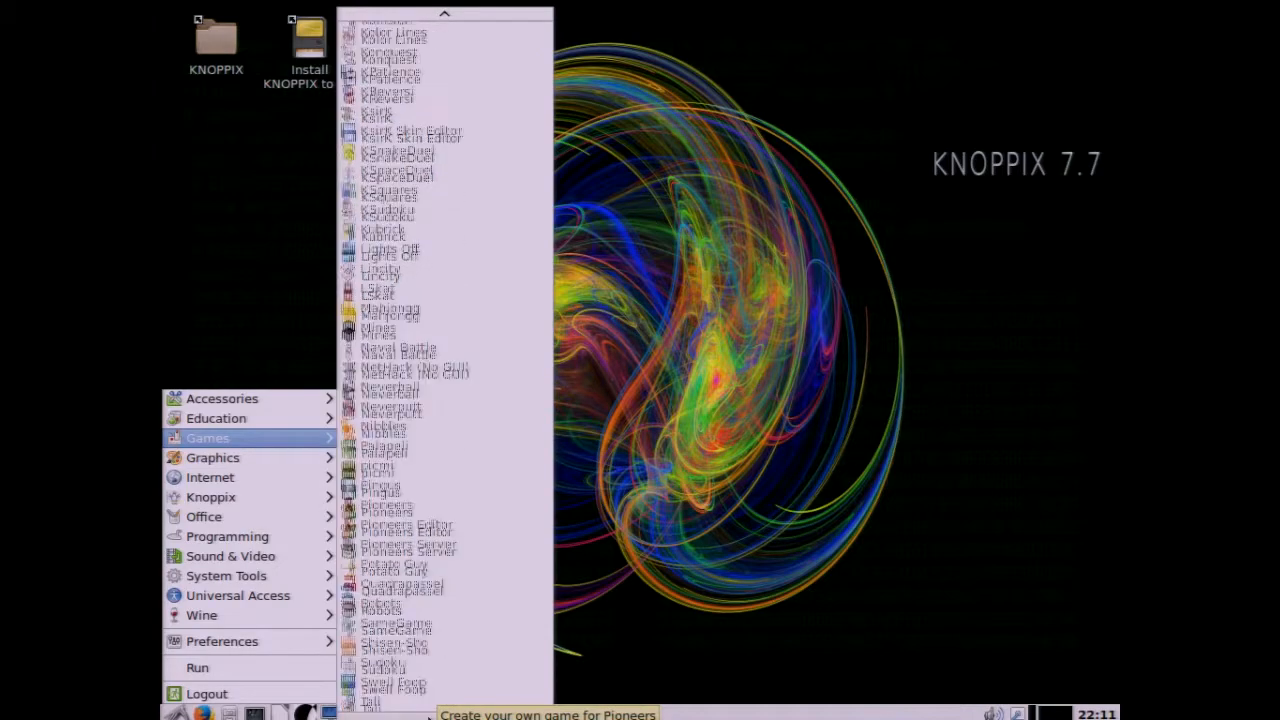
scroll("down", 3)
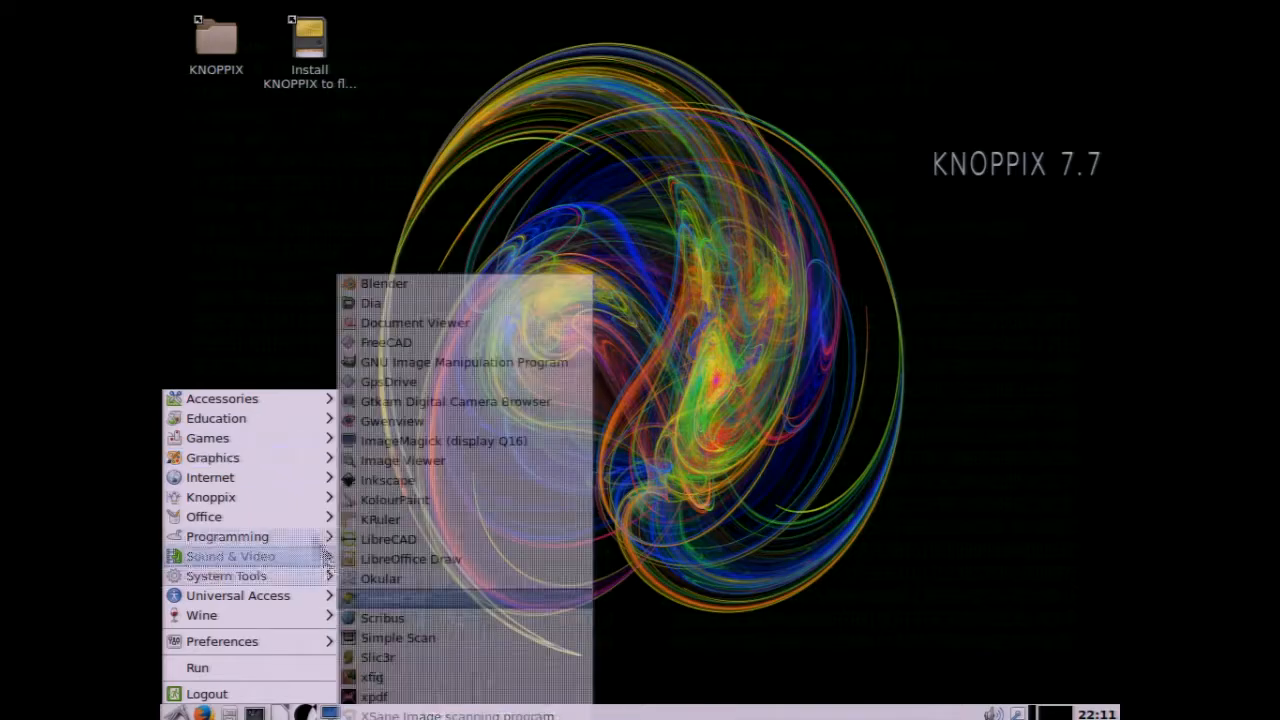
mouse_move(210, 476)
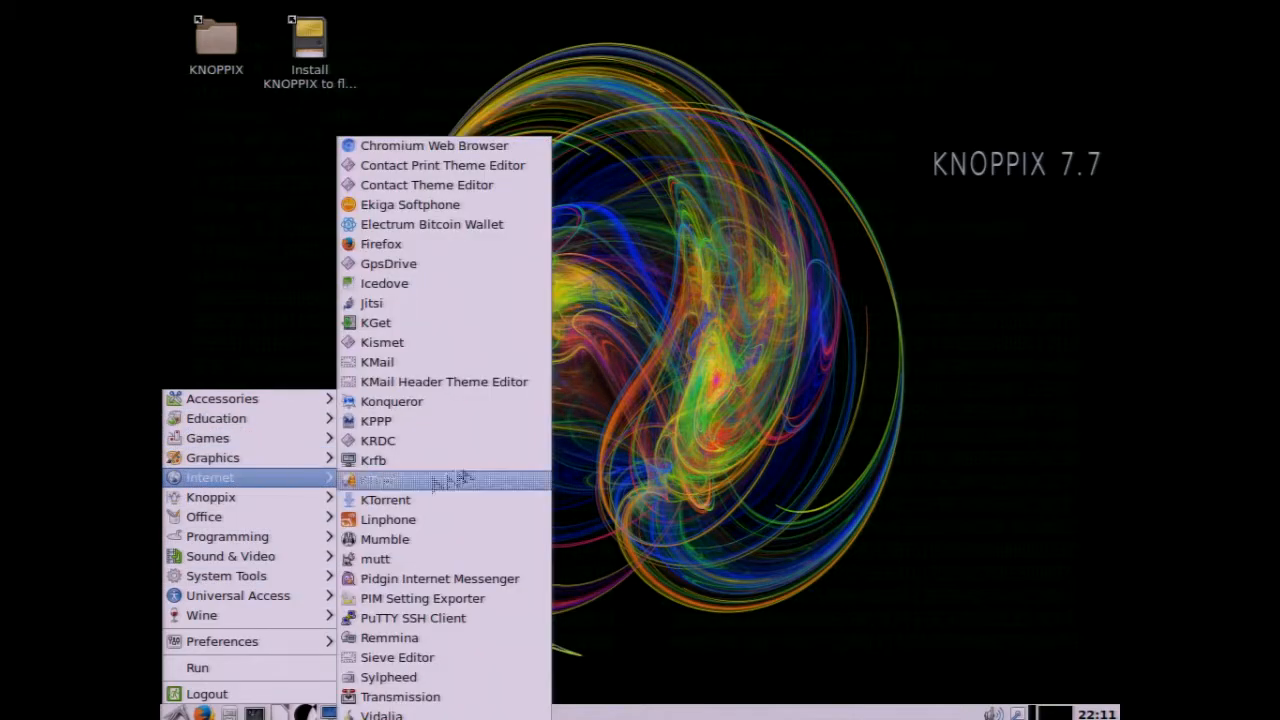
mouse_move(520, 184)
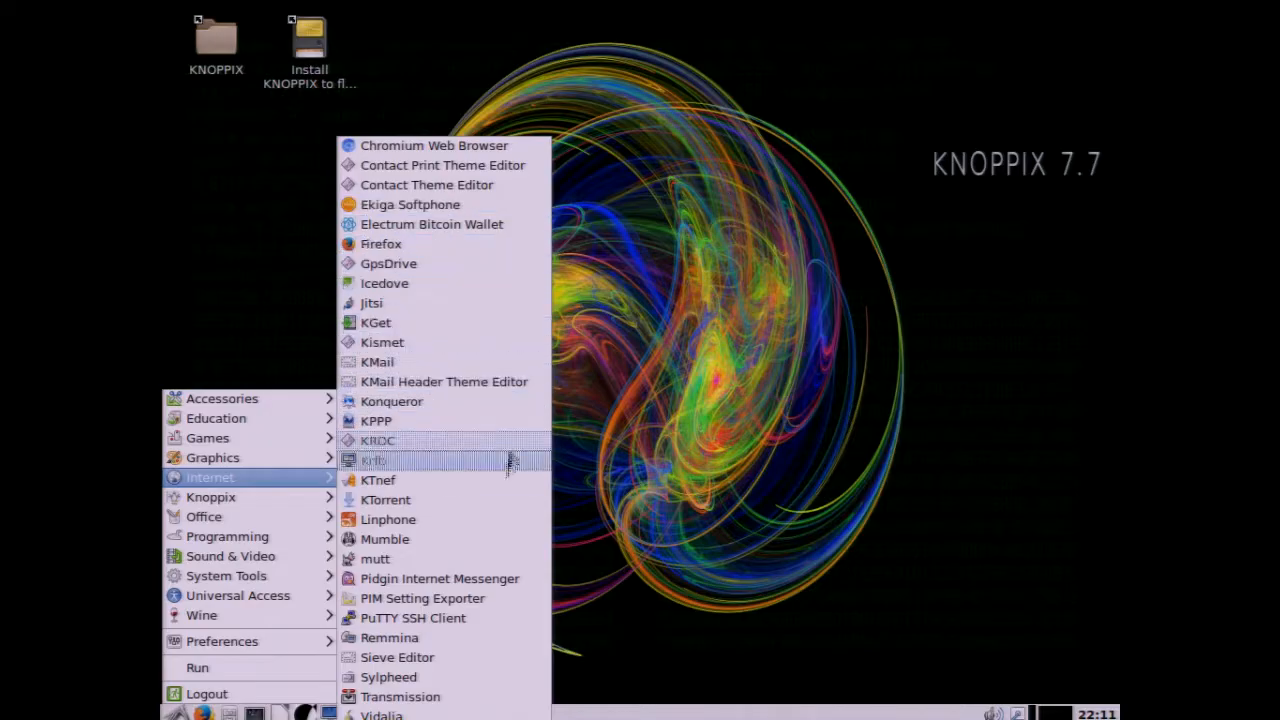
mouse_move(504, 690)
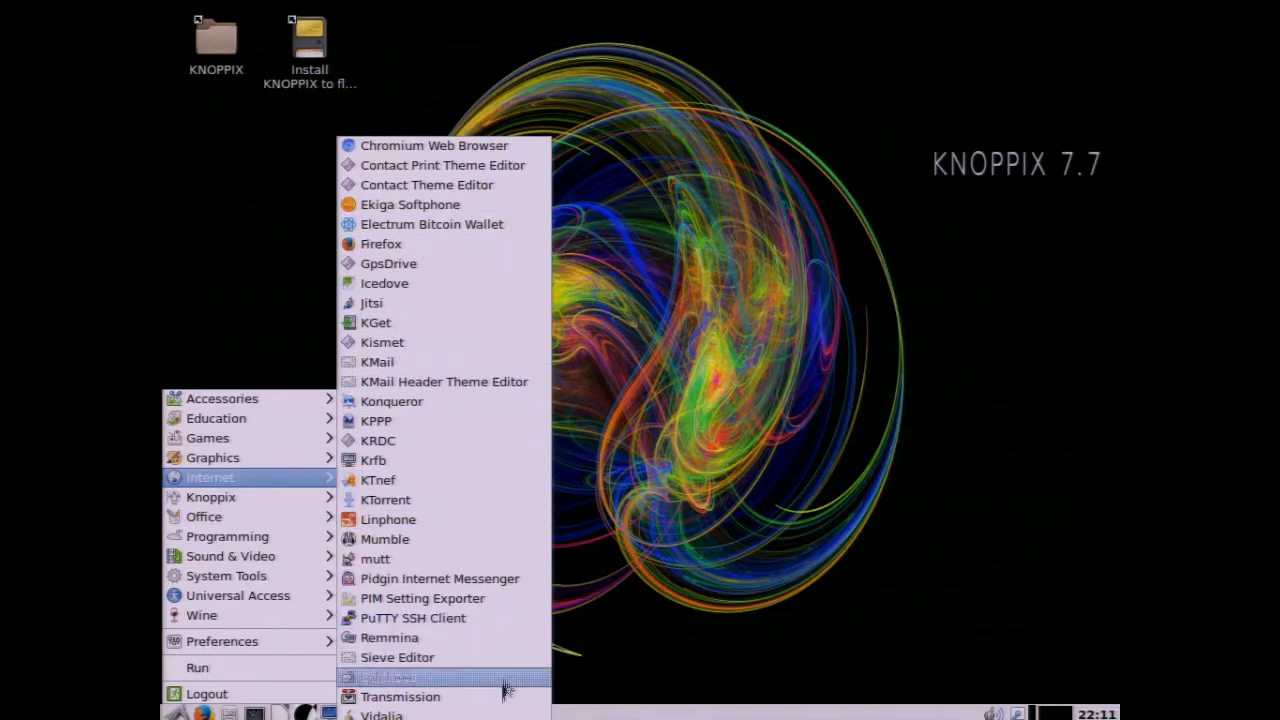
mouse_move(210, 496)
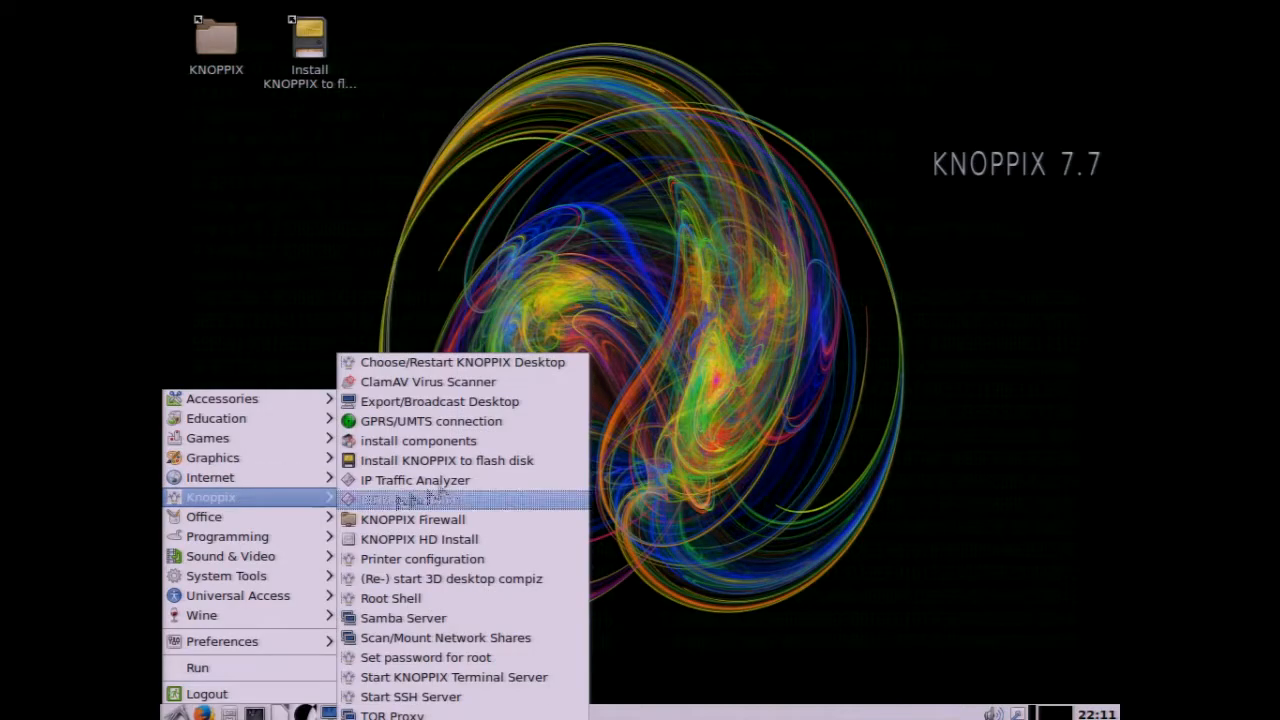
mouse_move(446, 460)
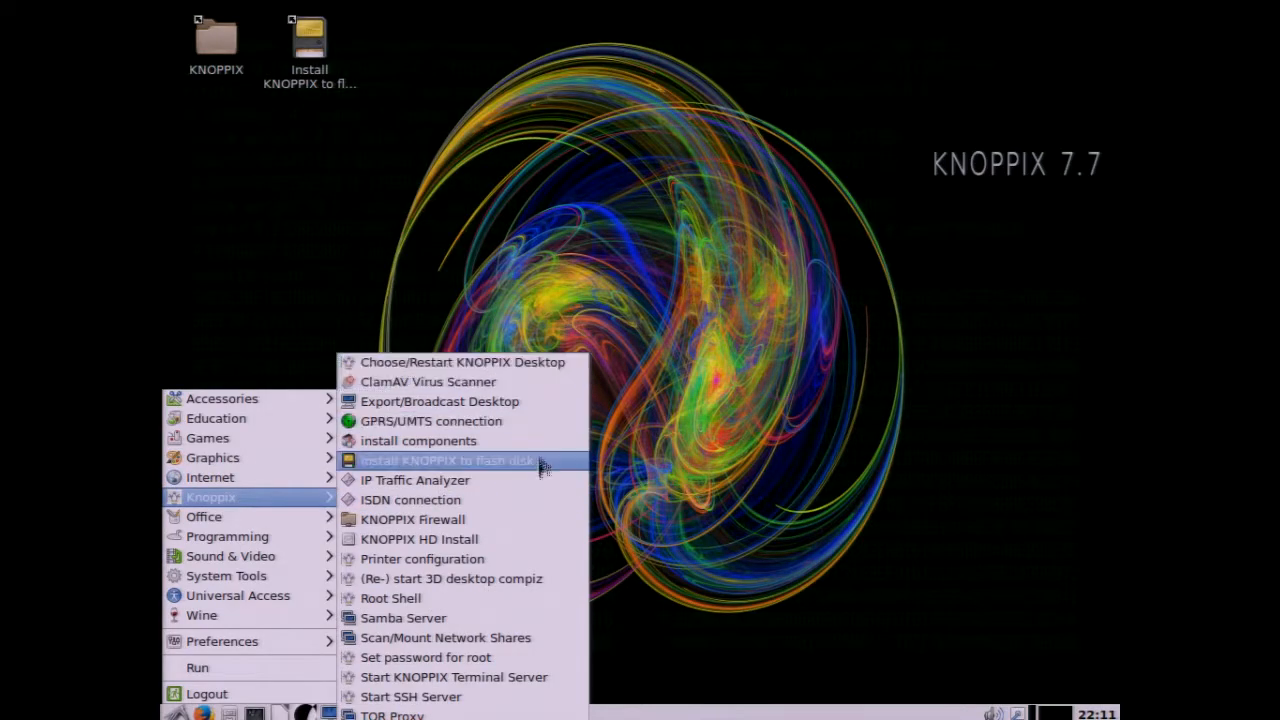
mouse_move(550, 650)
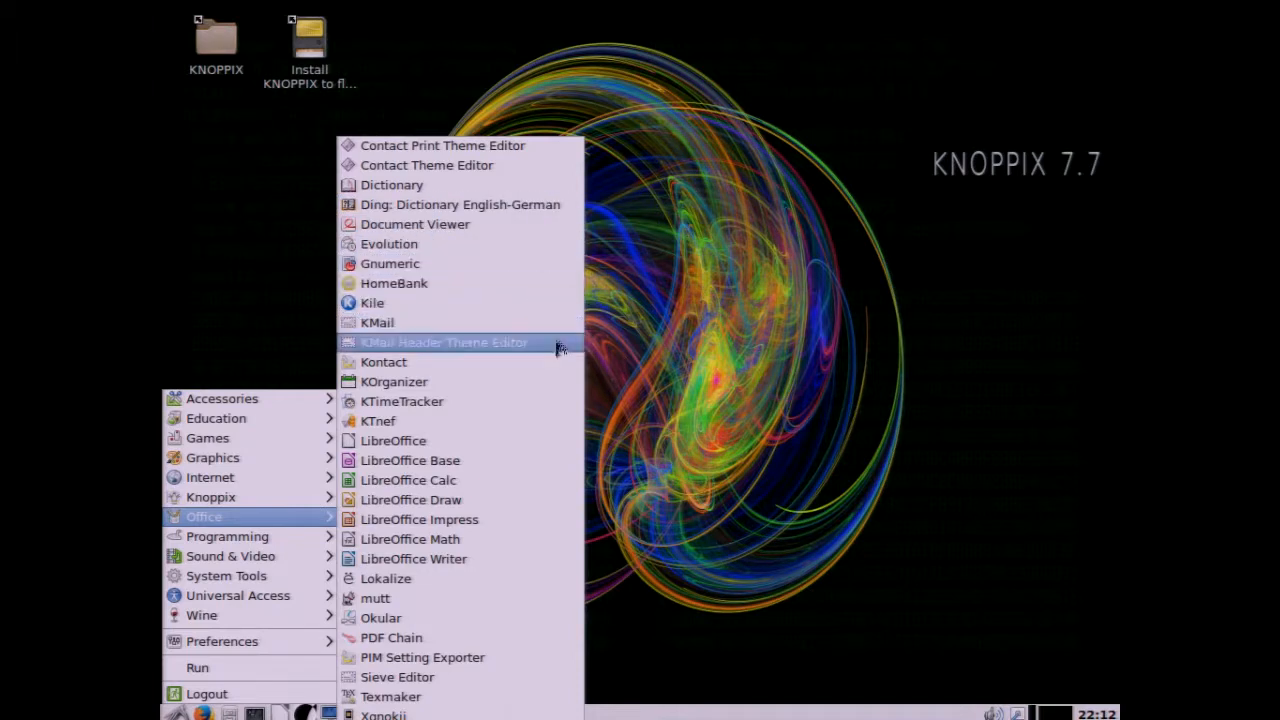
mouse_move(504, 644)
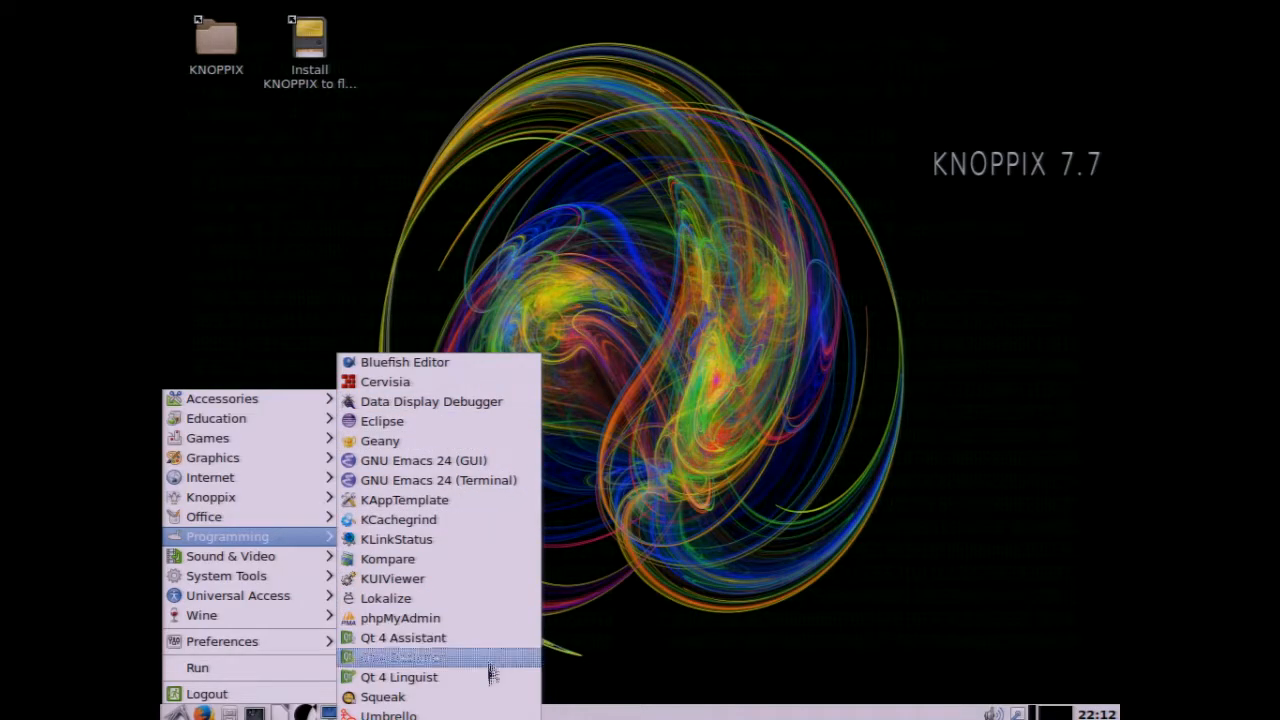
mouse_move(230, 556)
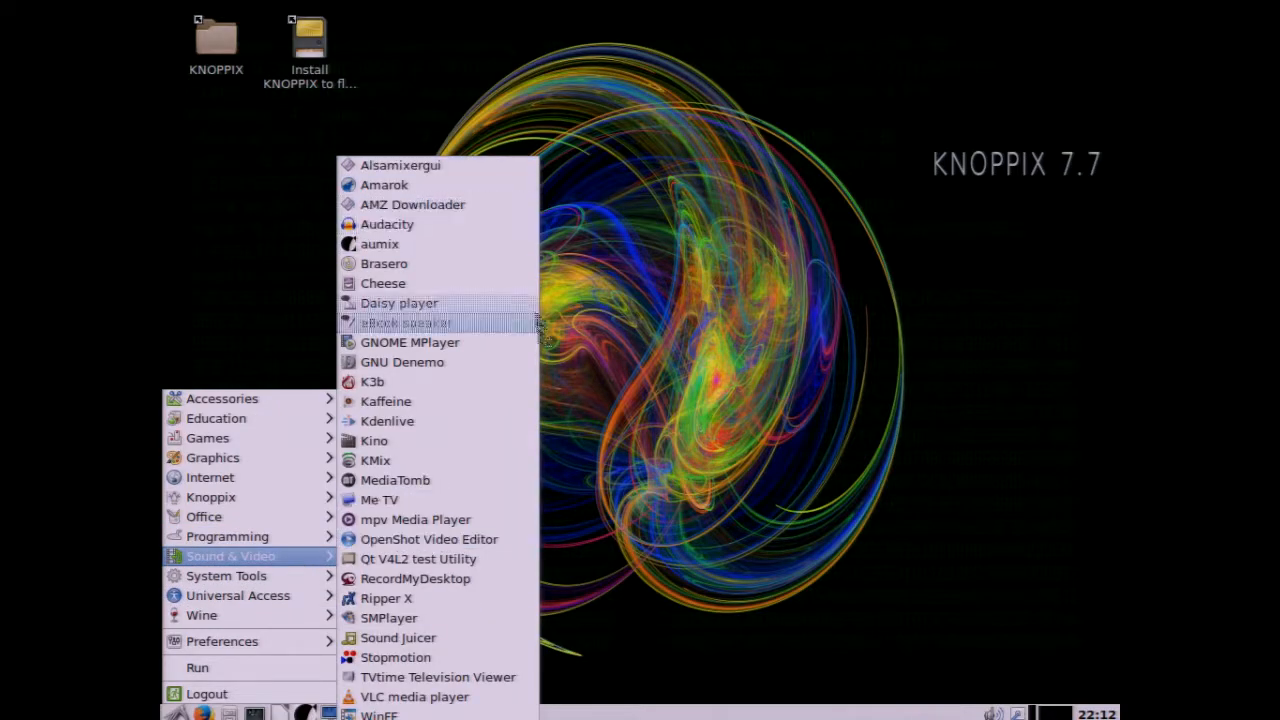
mouse_move(376, 460)
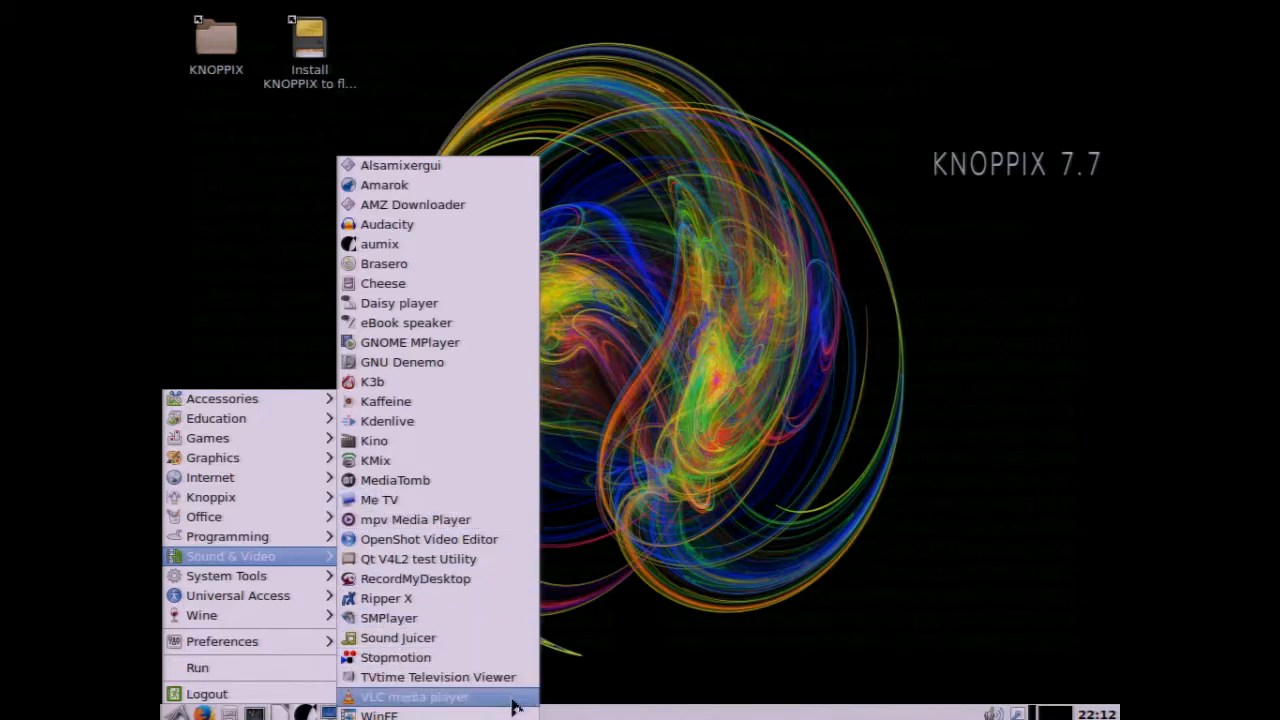
mouse_move(226, 576)
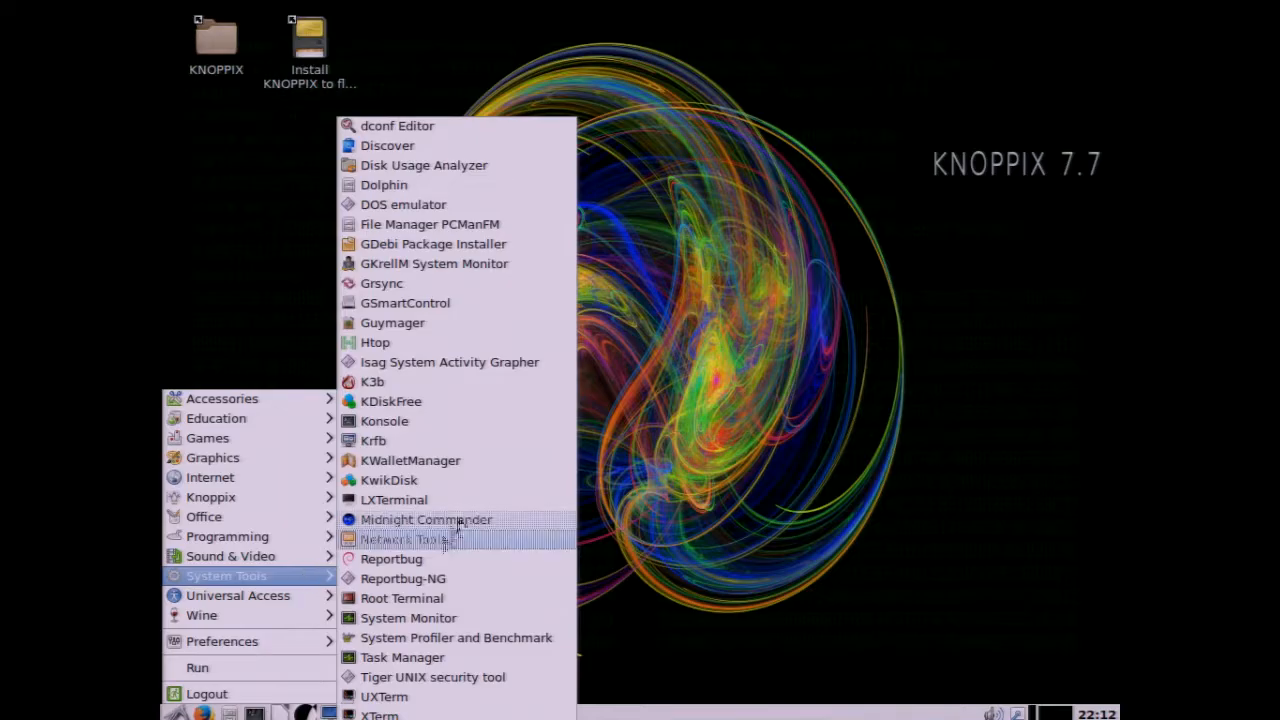
mouse_move(536, 302)
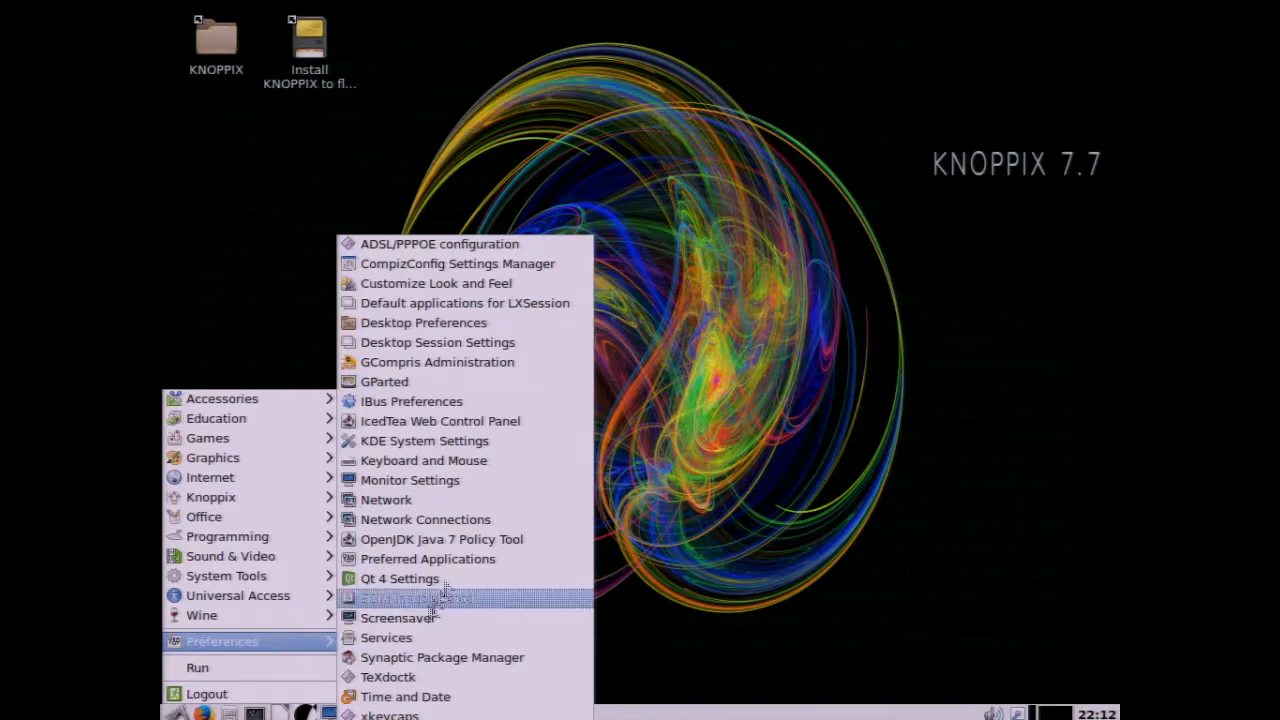
mouse_move(424, 442)
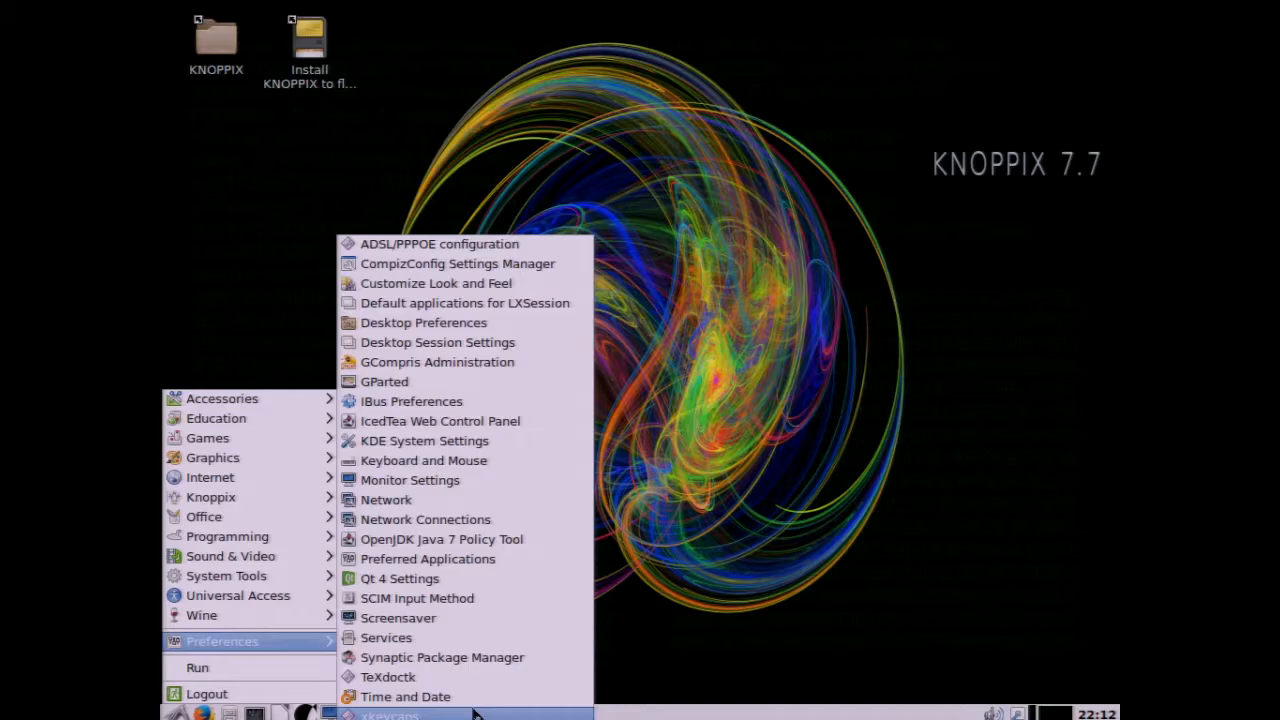
mouse_move(980, 696)
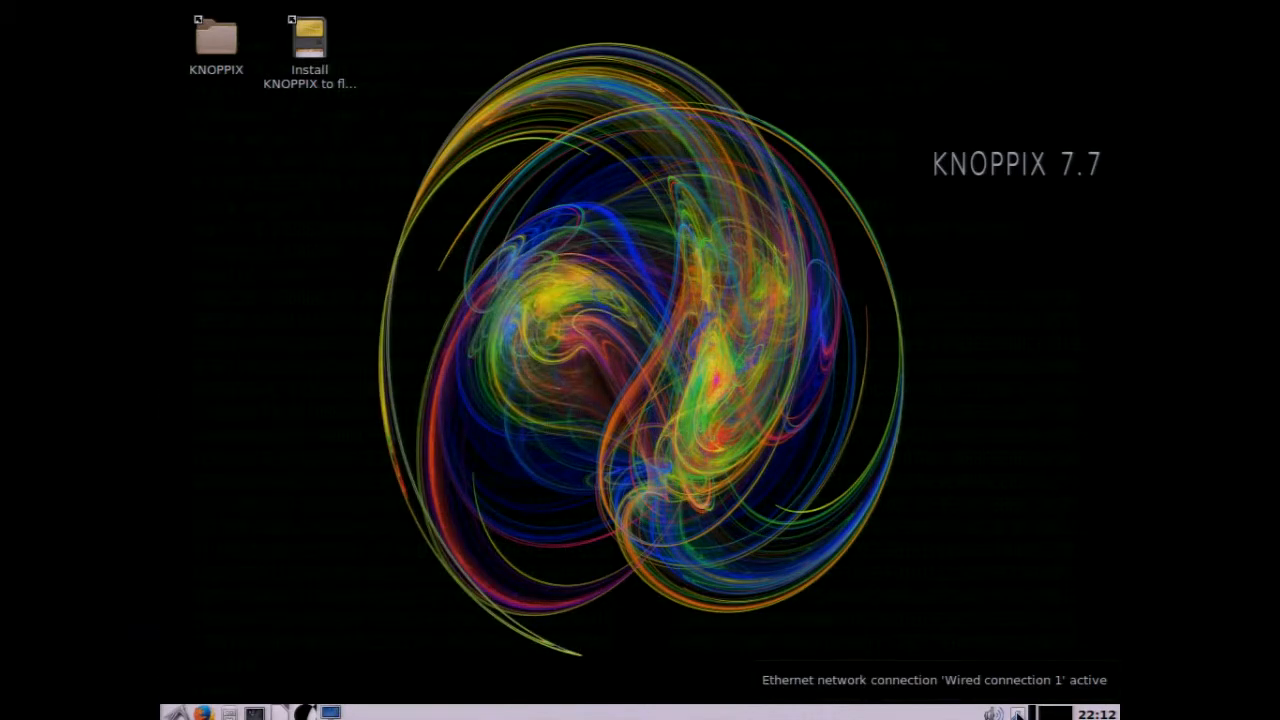
Step: Edit Wired connection 1 in Network Connections and show its IPv4 settings with Manual method
left_click(1016, 712)
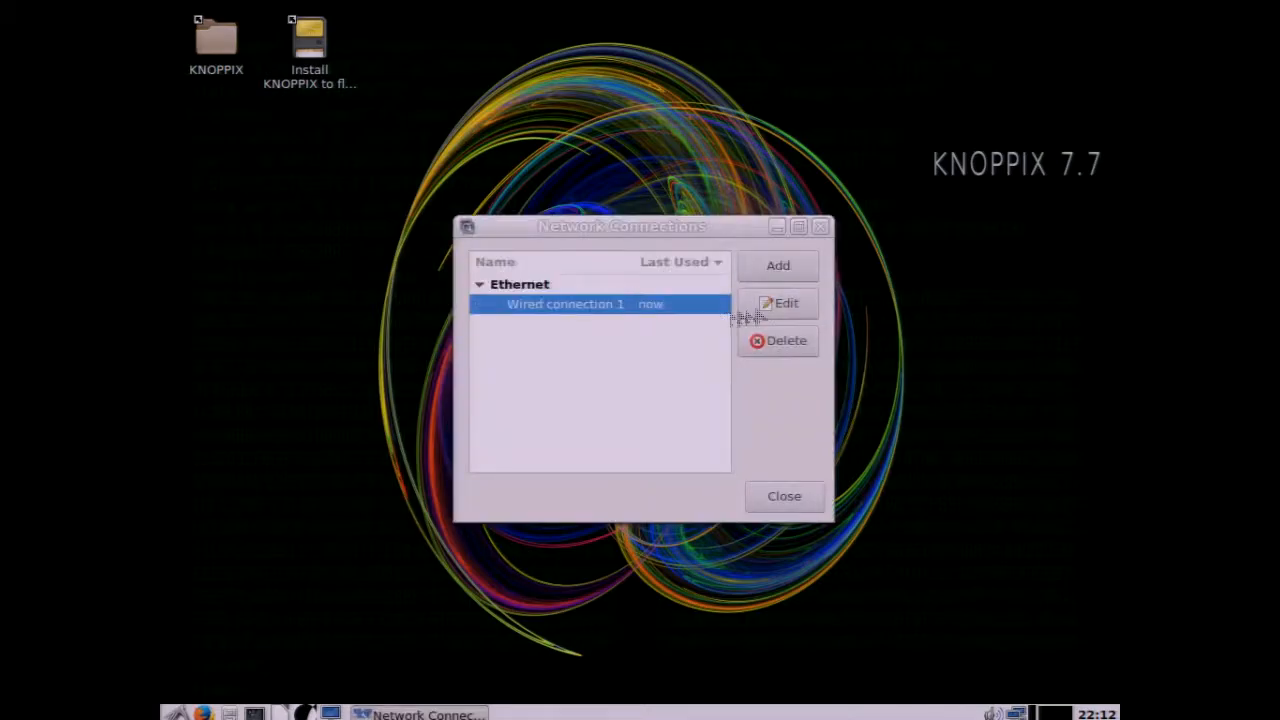
left_click(780, 302)
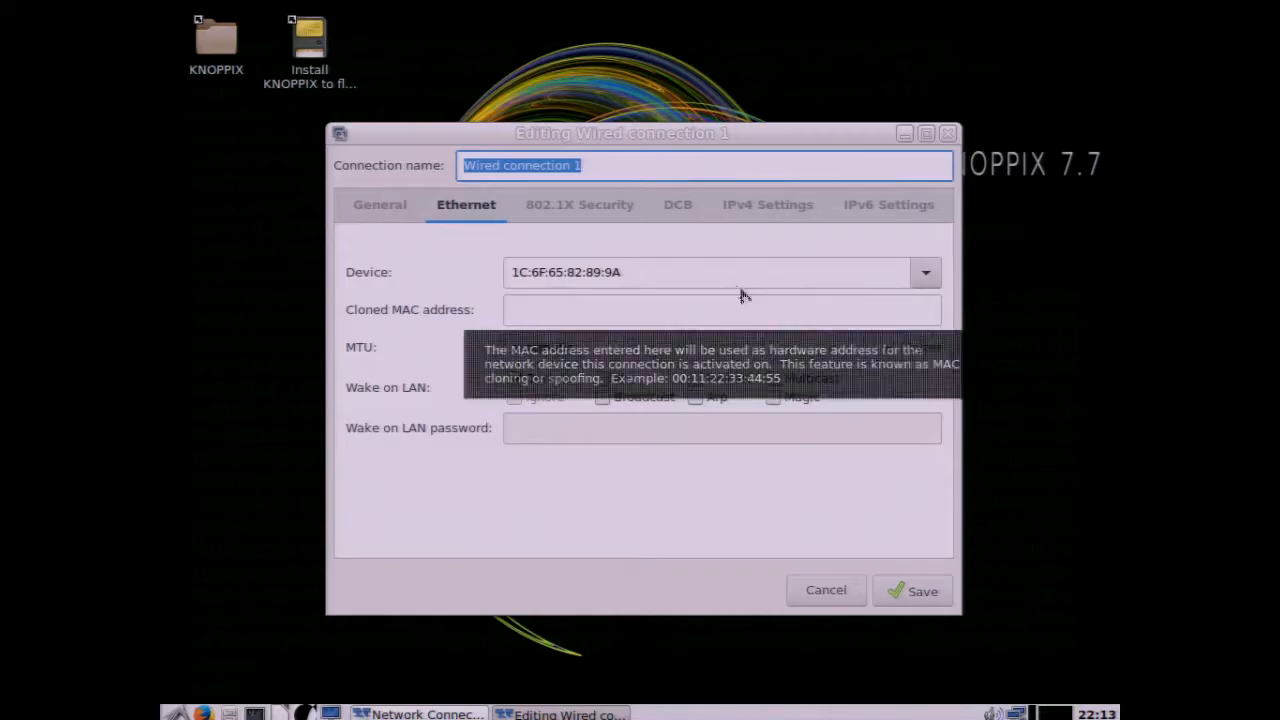
left_click(768, 204)
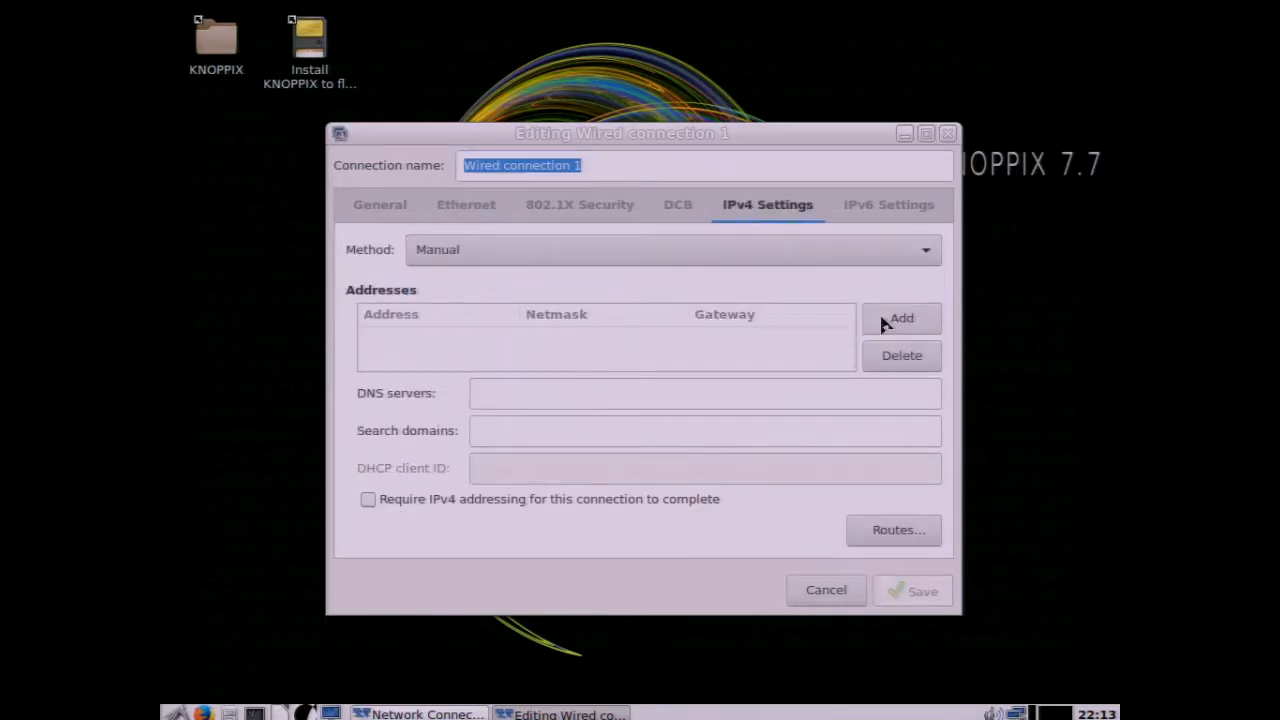
Step: Add static address 10.0.0.245, netmask 255.255.255.0 and gateway 10.0.0.100
left_click(900, 316)
type("10.0.0.245")
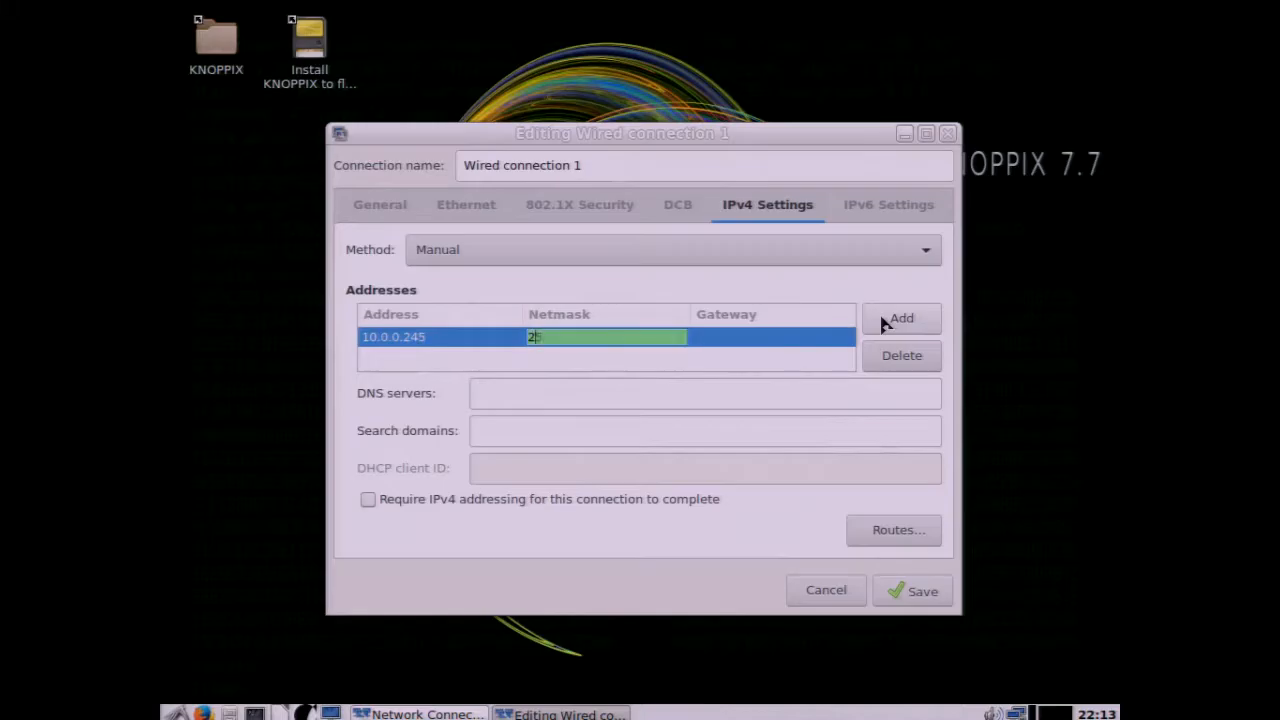
type("255.255.255.0")
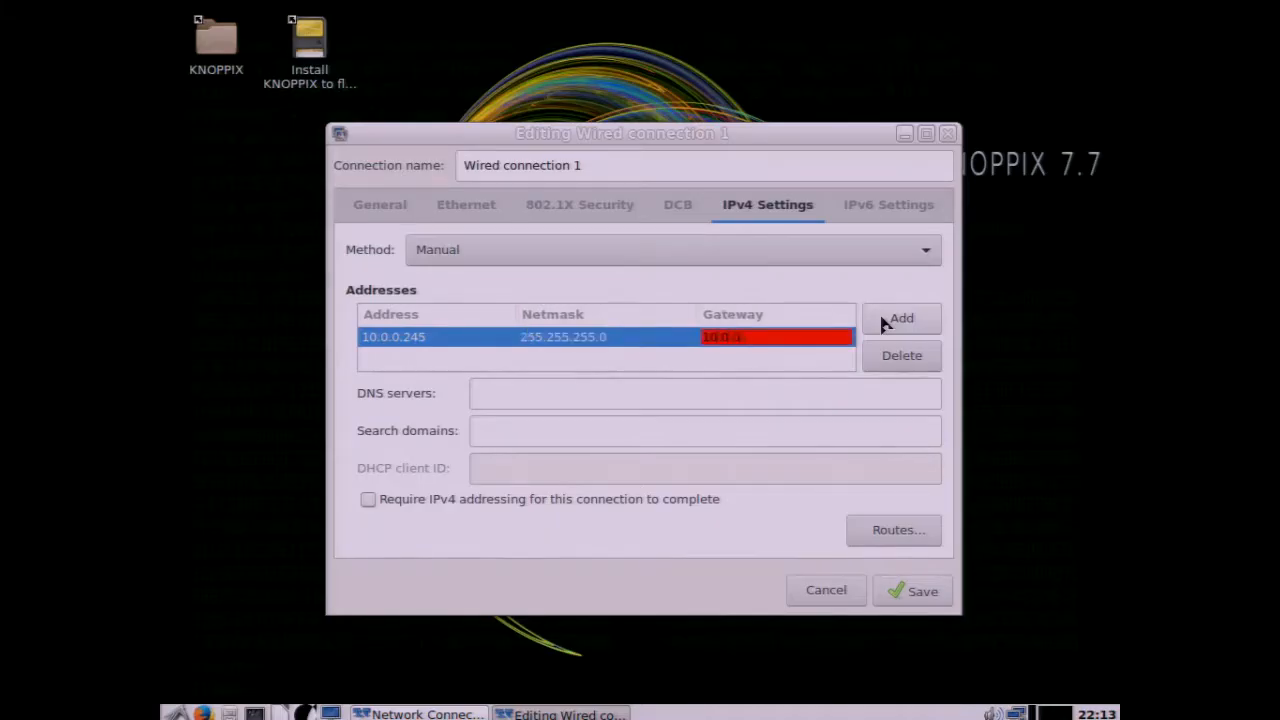
type("10.0.0.100")
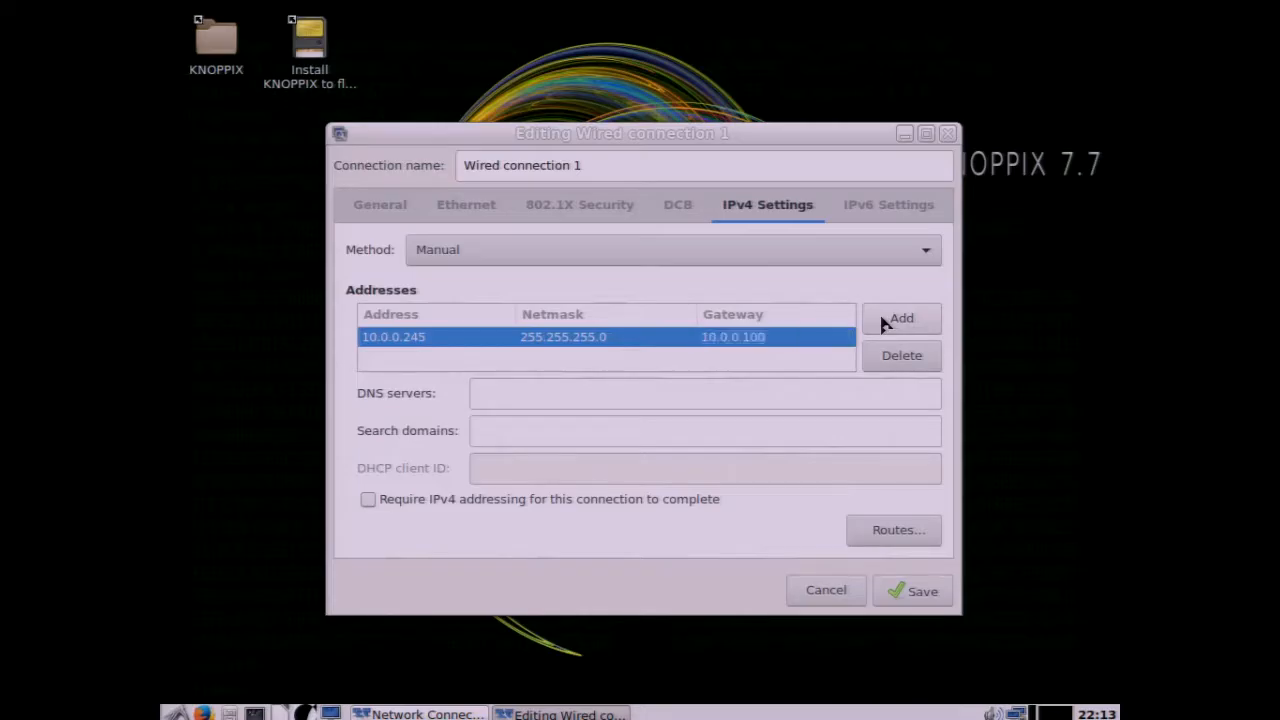
Step: Enter DNS servers 71.10.216.1 and 71.10.216.2 and save the connection
left_click(704, 392)
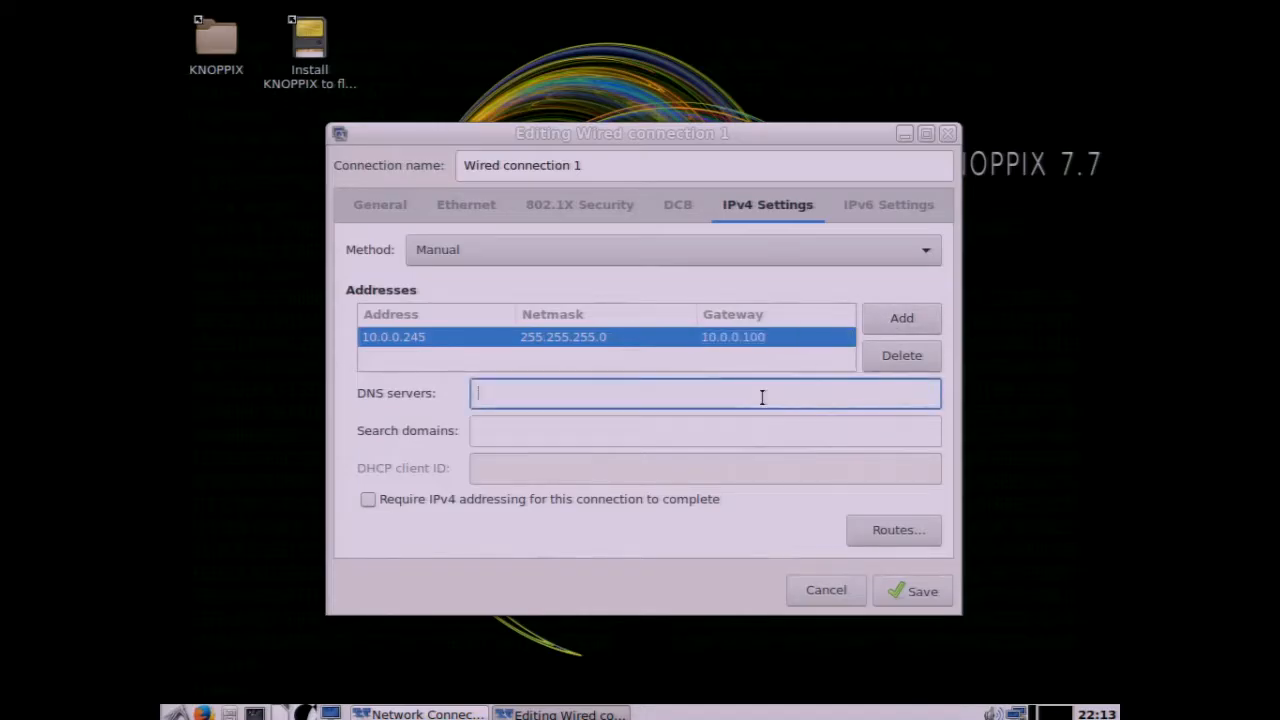
type("71.10.216.1.")
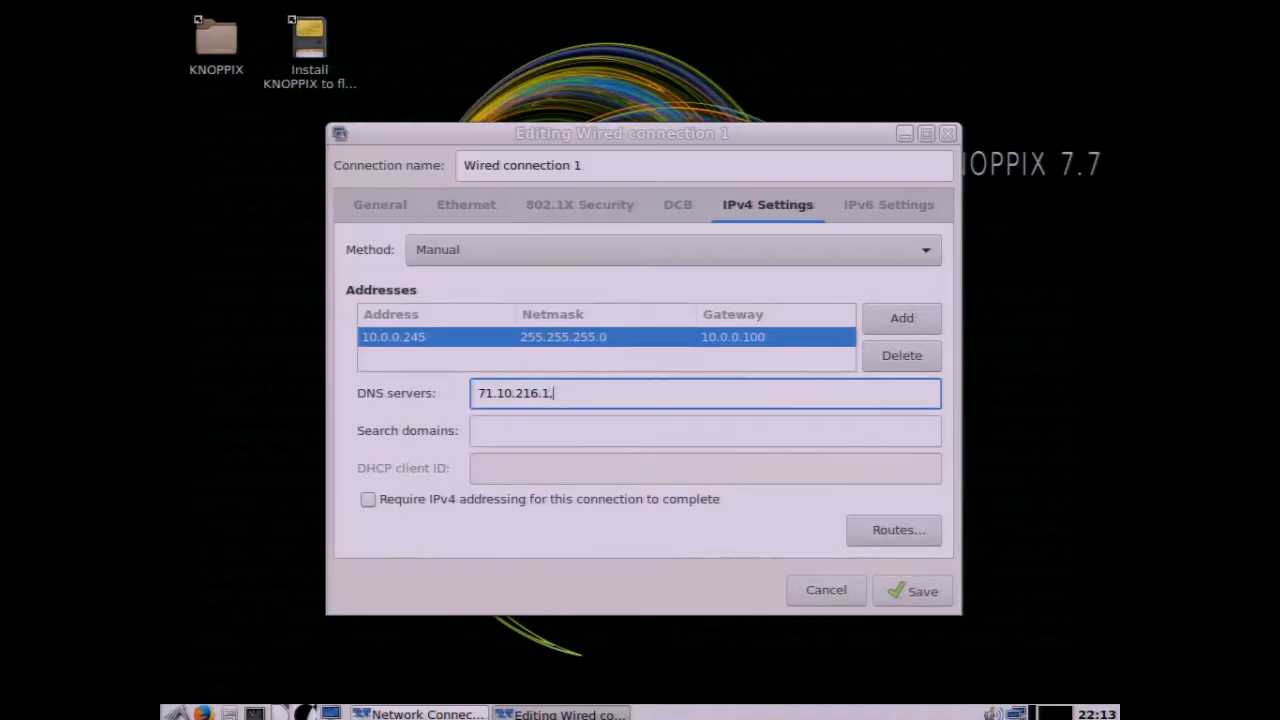
type("71.10.216.2")
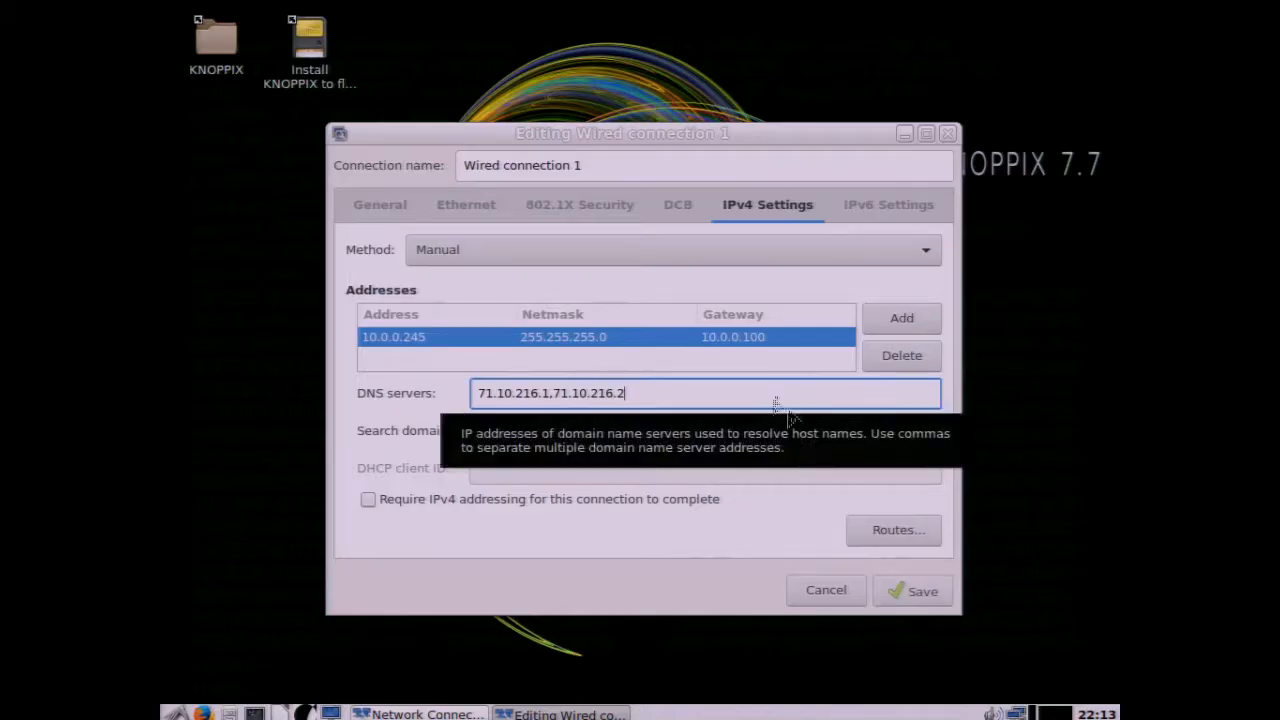
left_click(912, 590)
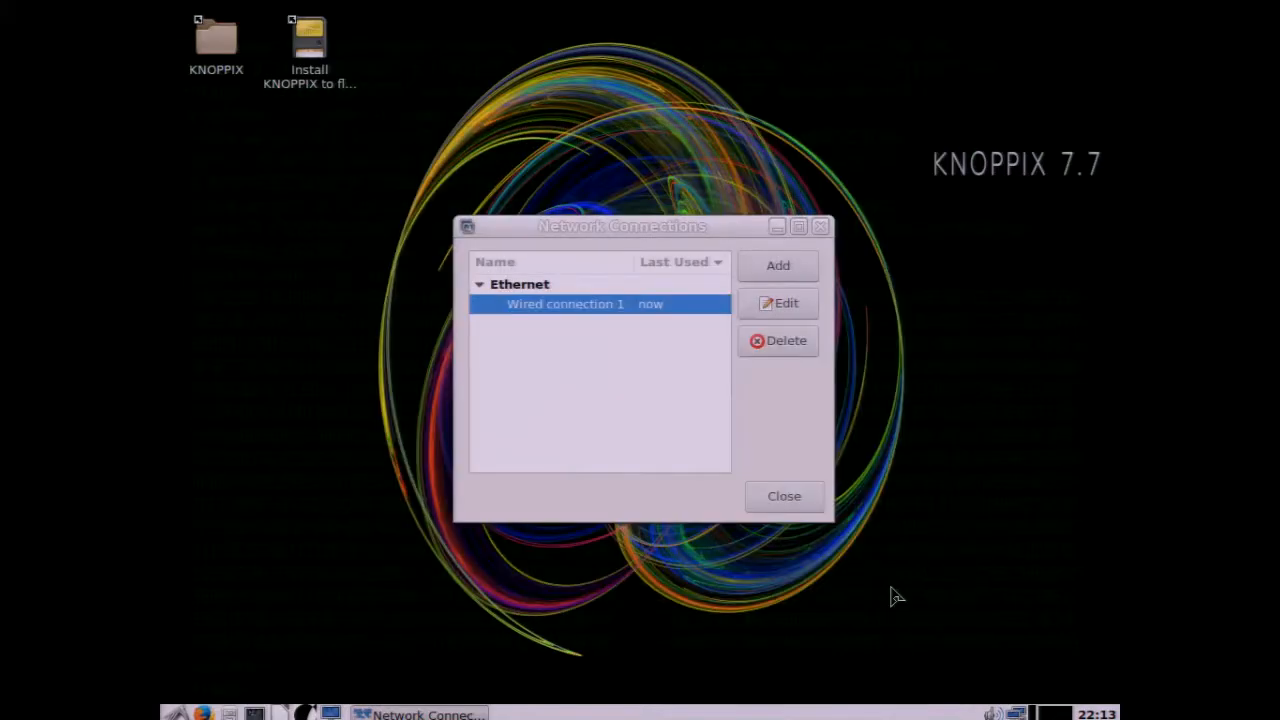
Step: Close Network Connections, check the network tray status, and launch Firefox on its start page
left_click(784, 496)
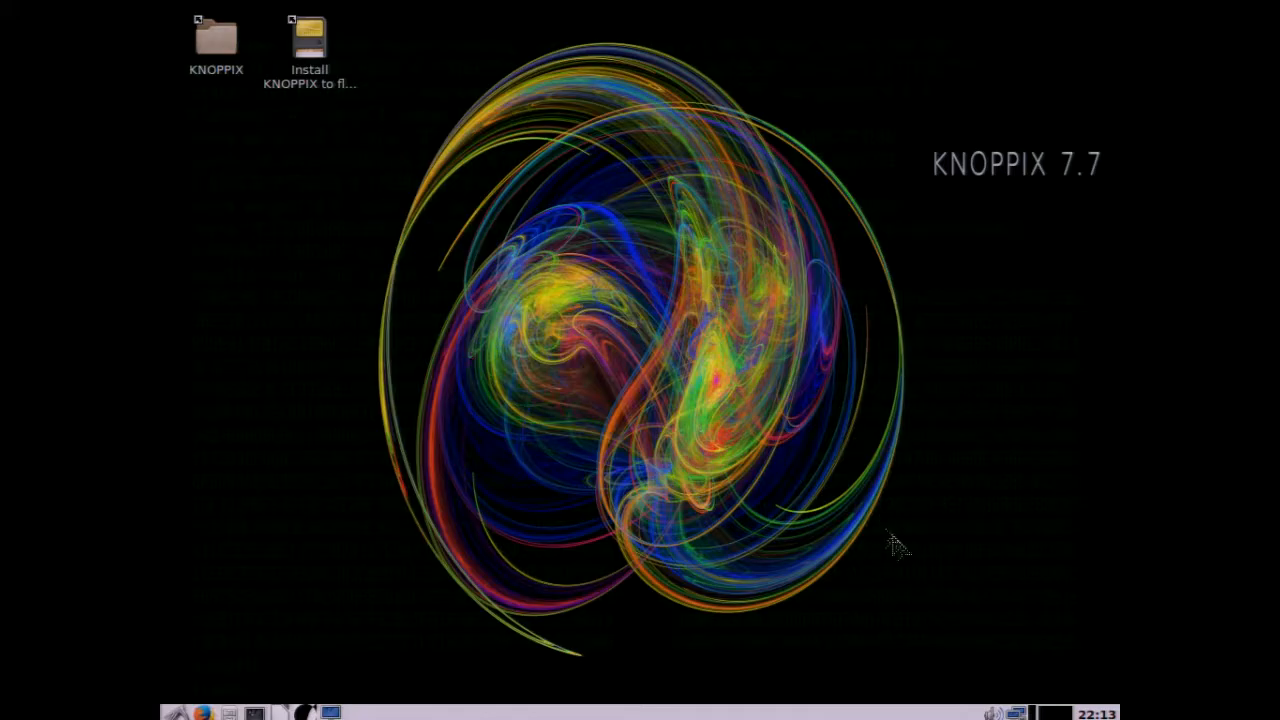
left_click(1016, 712)
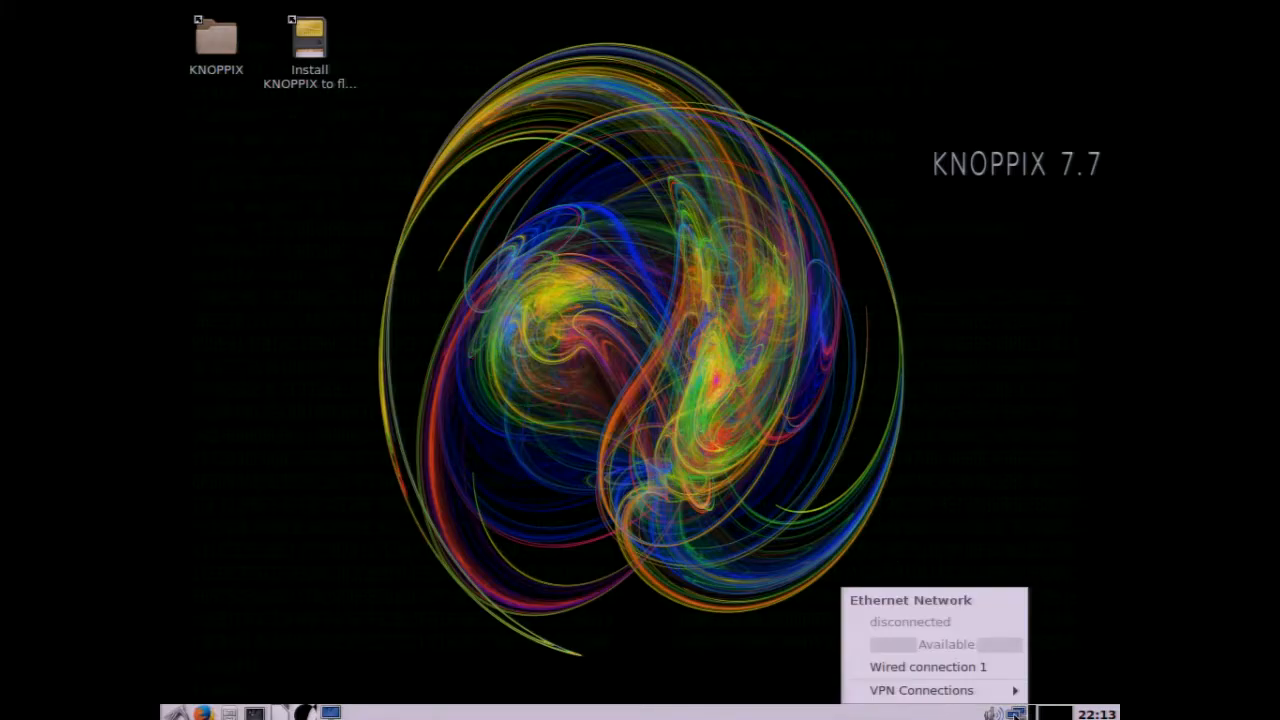
left_click(1000, 672)
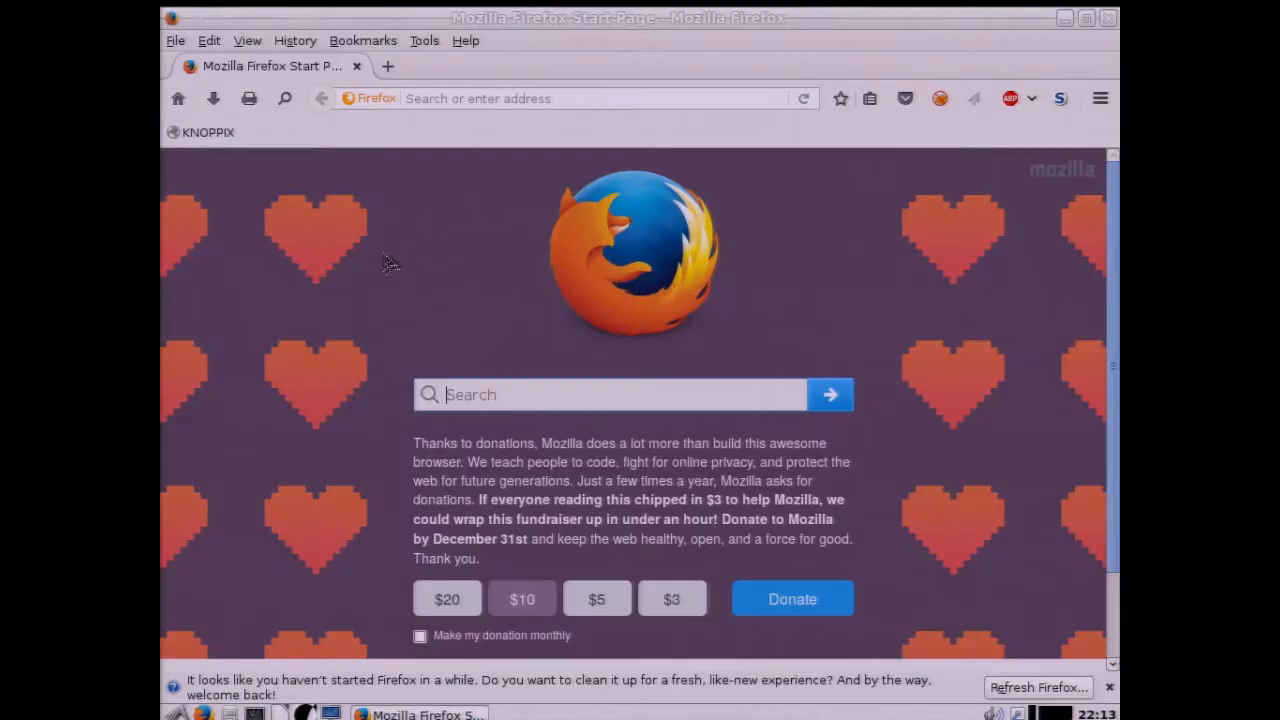
Step: Load the KNOPPIX bookmarked site, then close Firefox leaving the desktop empty
left_click(208, 132)
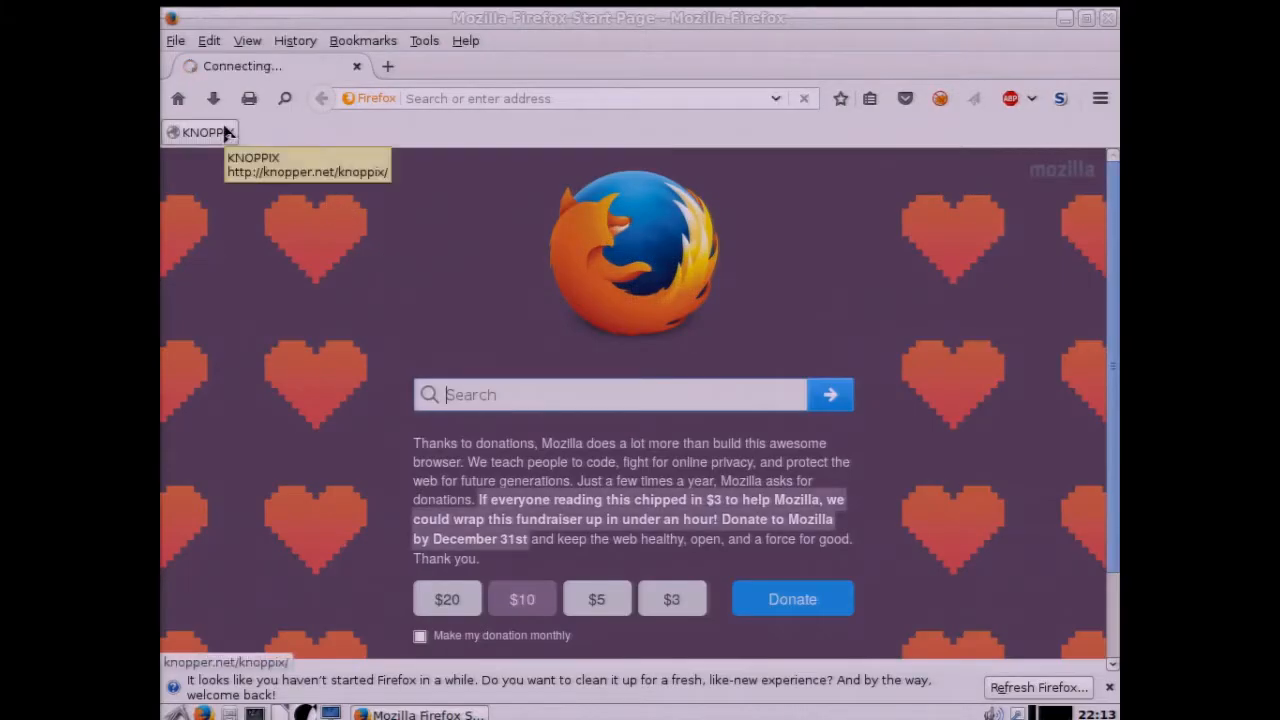
left_click(200, 132)
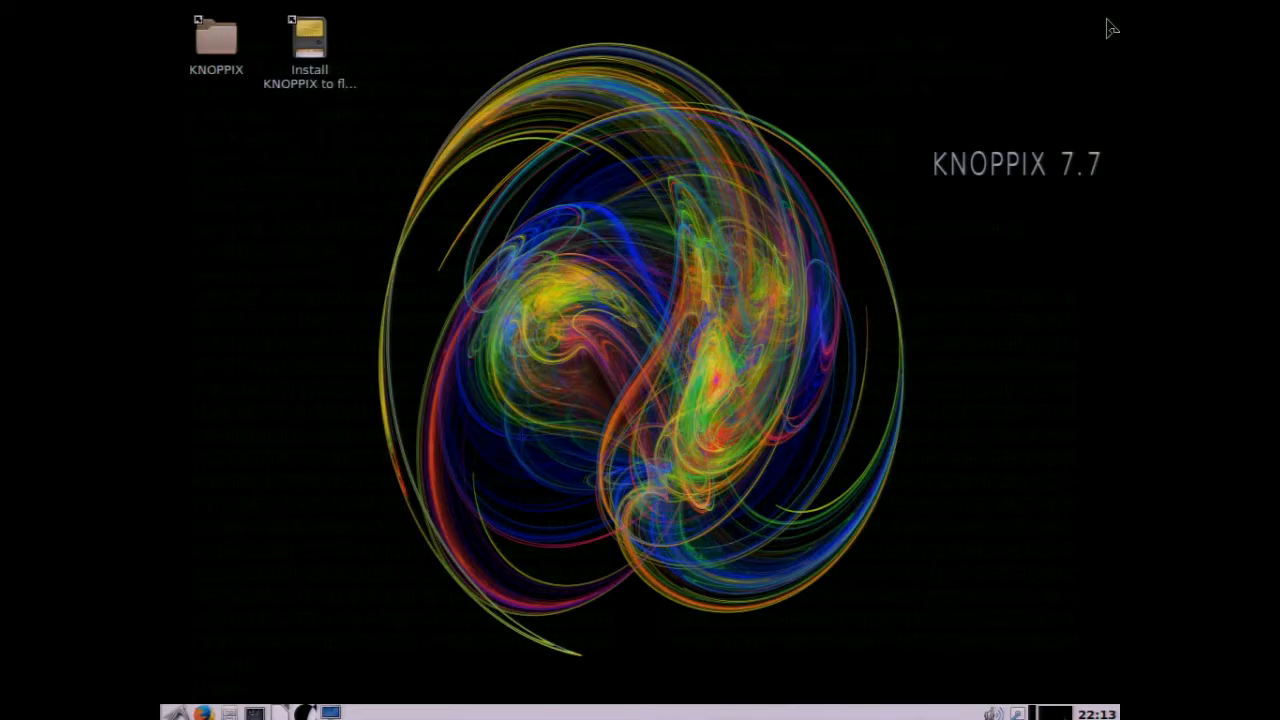
mouse_move(1104, 56)
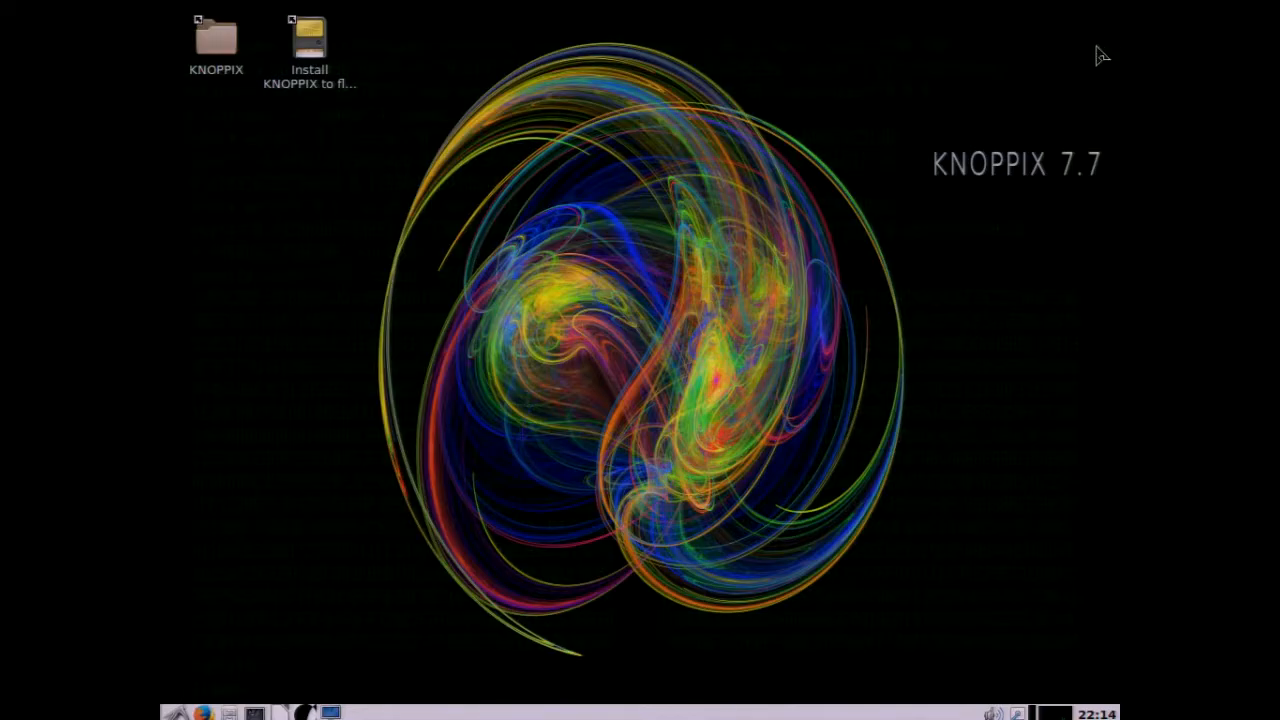